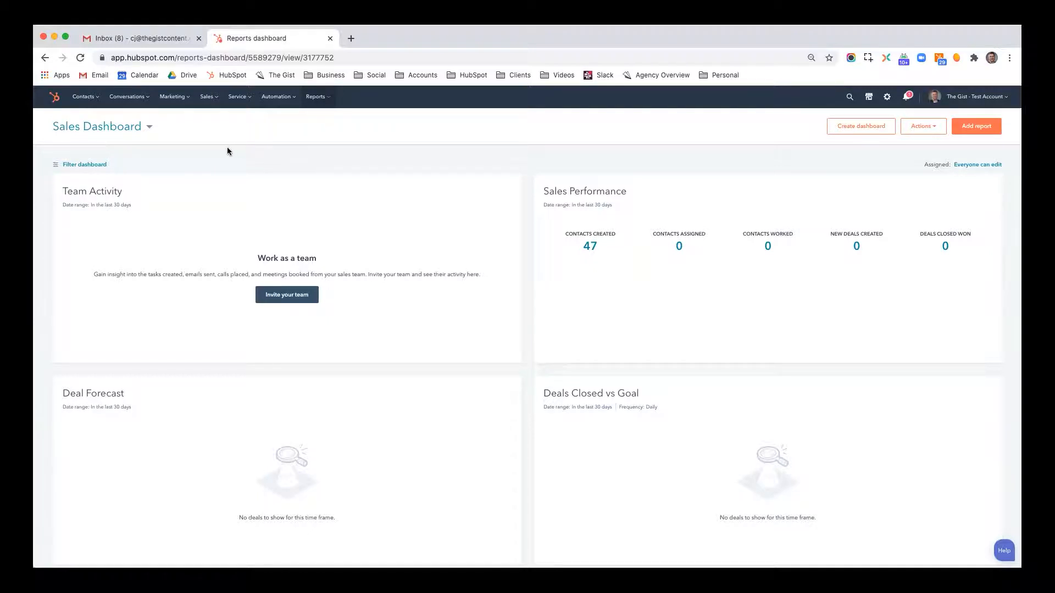
# Step: Go from the sales dashboard to the Social tool via the Marketing menu
pyautogui.click(173, 96)
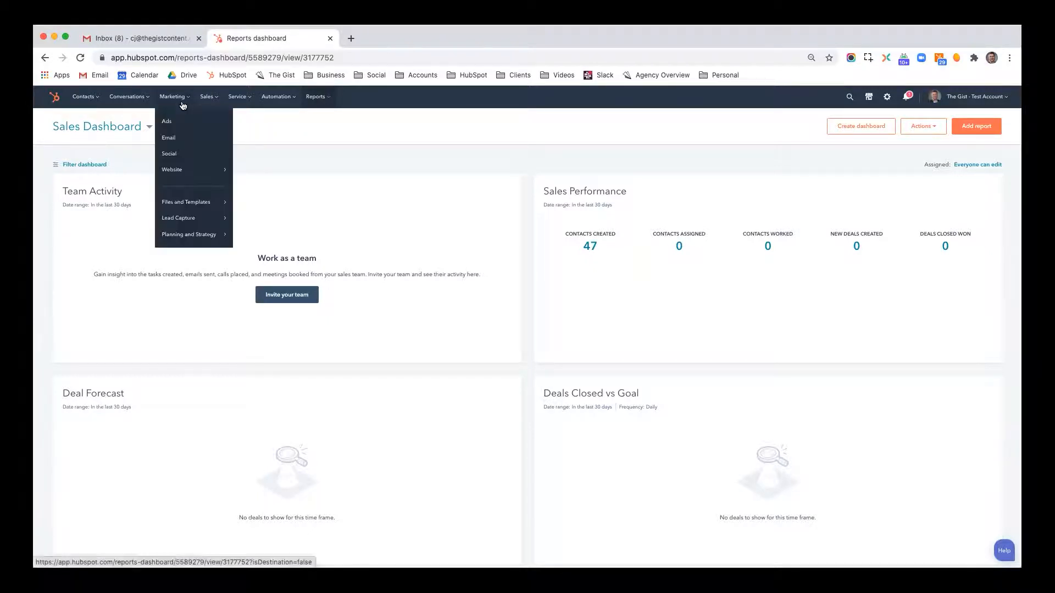
pyautogui.click(169, 154)
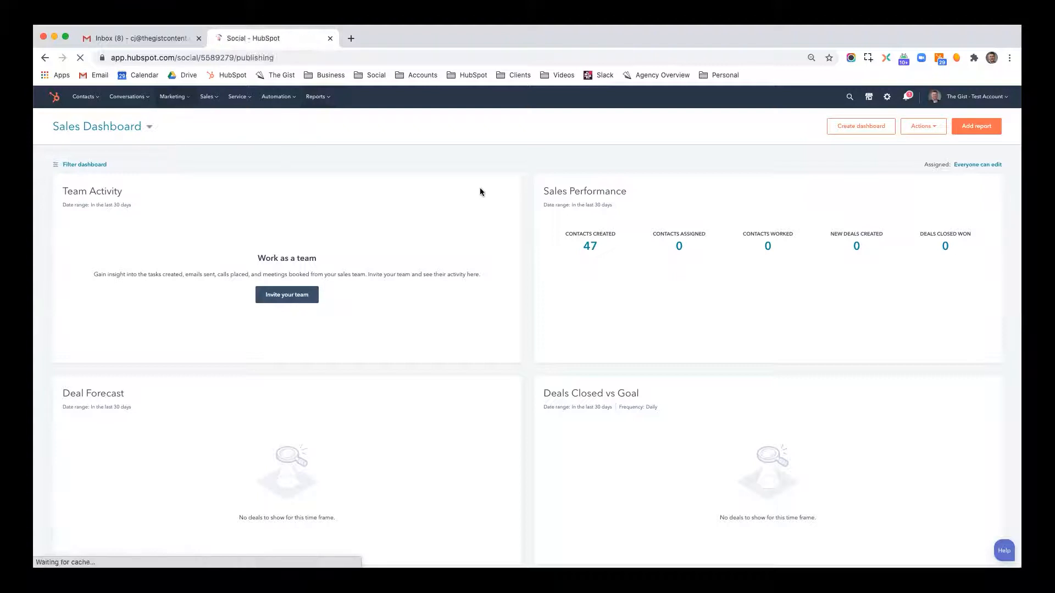
pyautogui.click(376, 75)
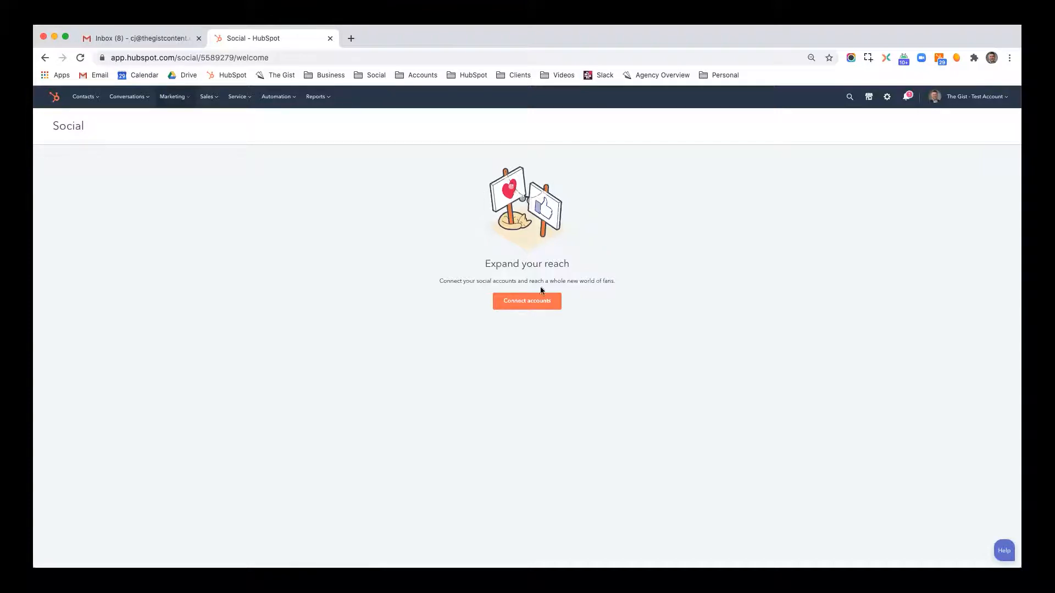
# Step: Connect LinkedIn with the CJ Maurer personal profile and The Gist company page
pyautogui.click(526, 301)
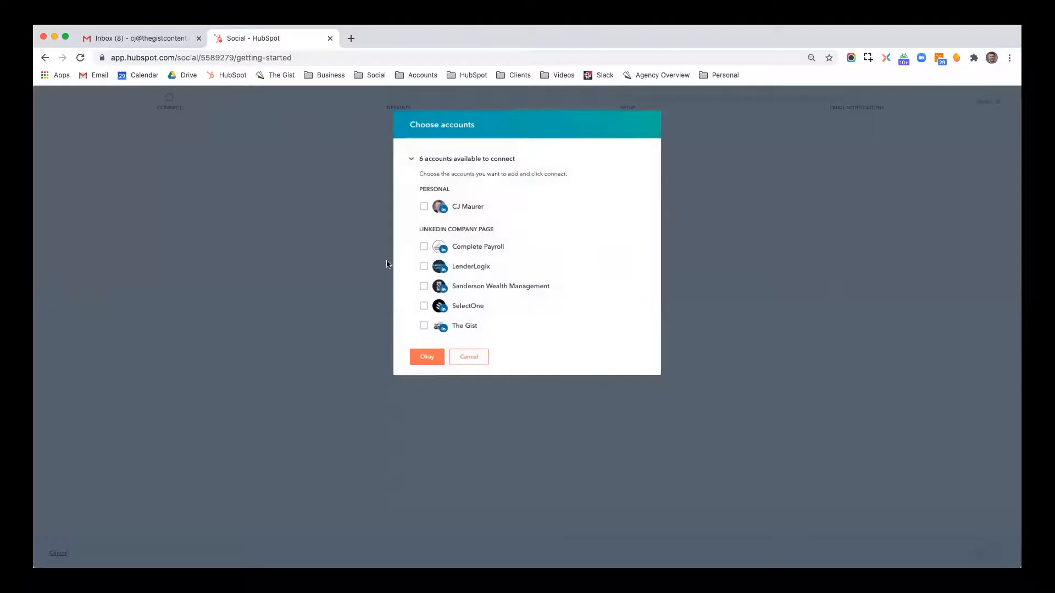
pyautogui.click(424, 206)
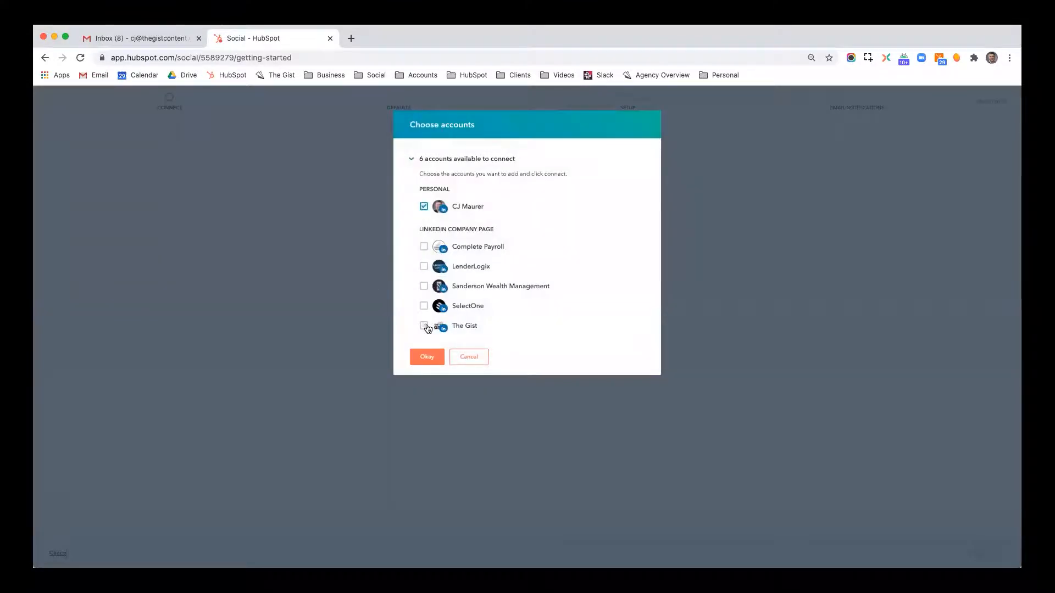
pyautogui.click(426, 356)
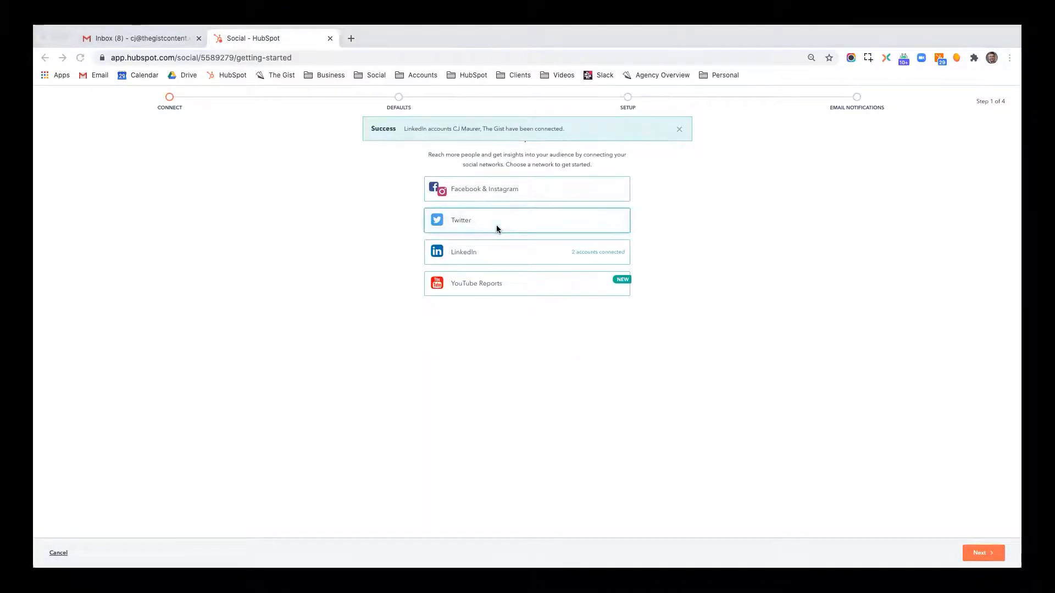
pyautogui.click(679, 128)
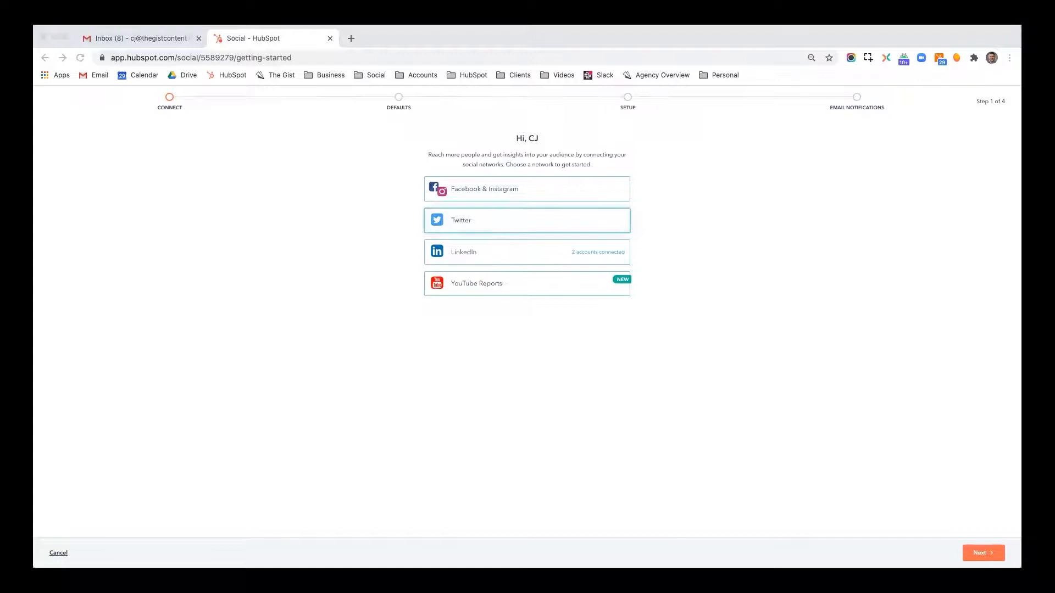
pyautogui.click(526, 220)
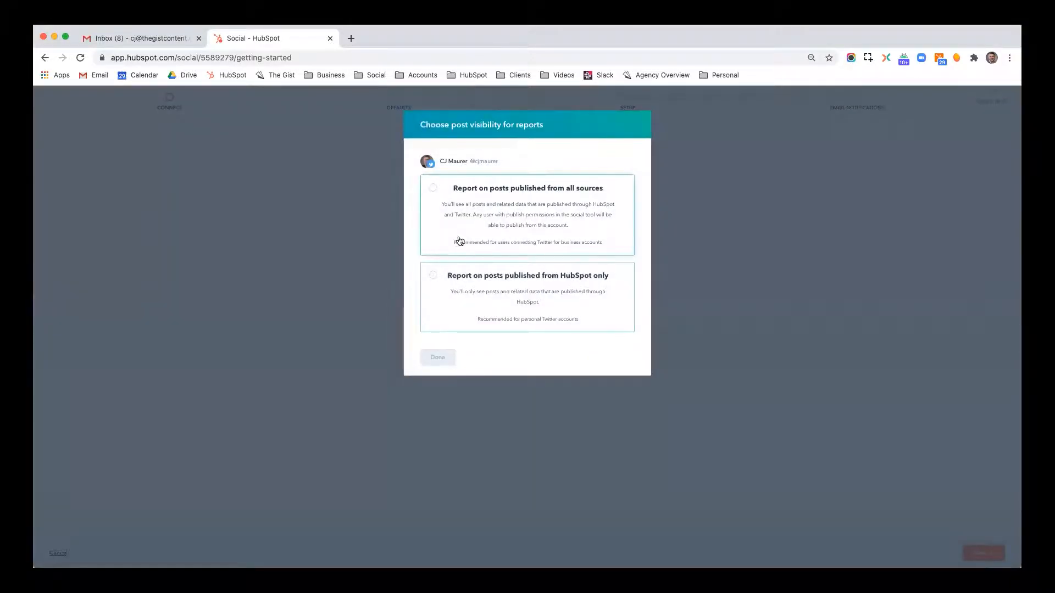
pyautogui.click(436, 357)
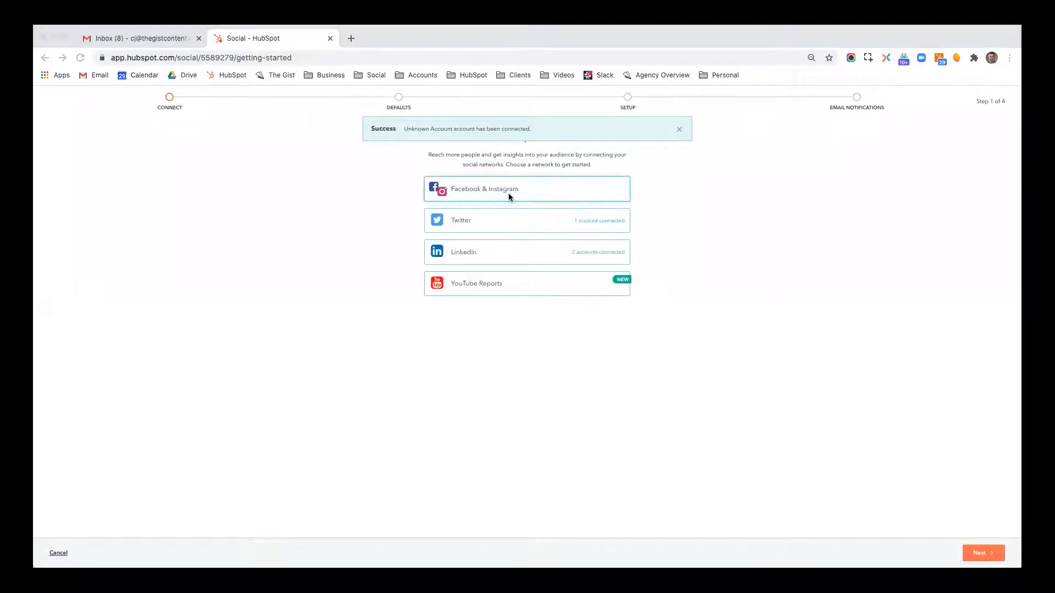
# Step: Connect Facebook & Instagram with The Gist Facebook page selected
pyautogui.click(527, 189)
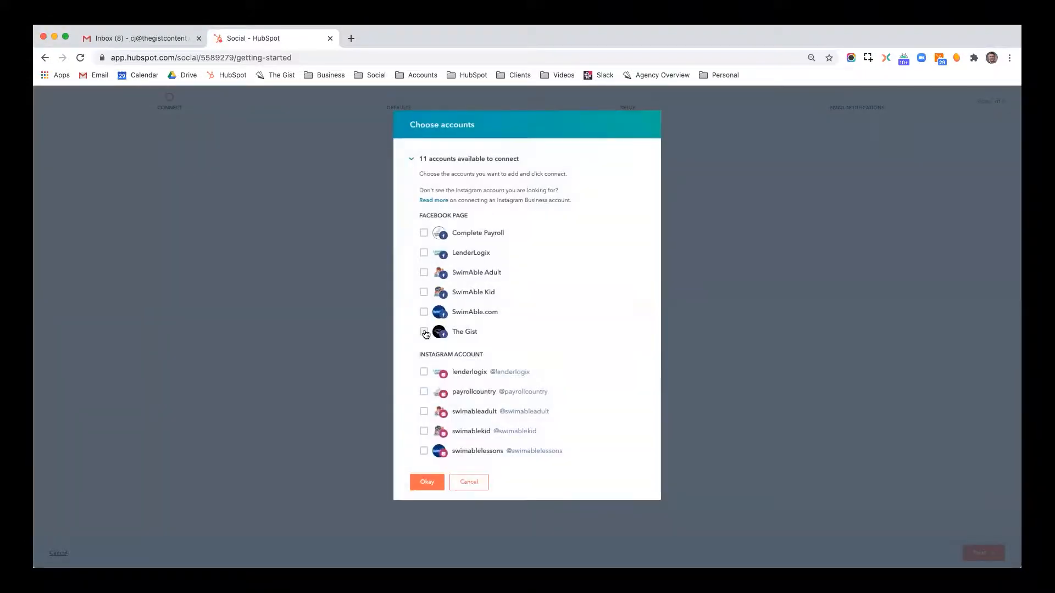
pyautogui.click(427, 482)
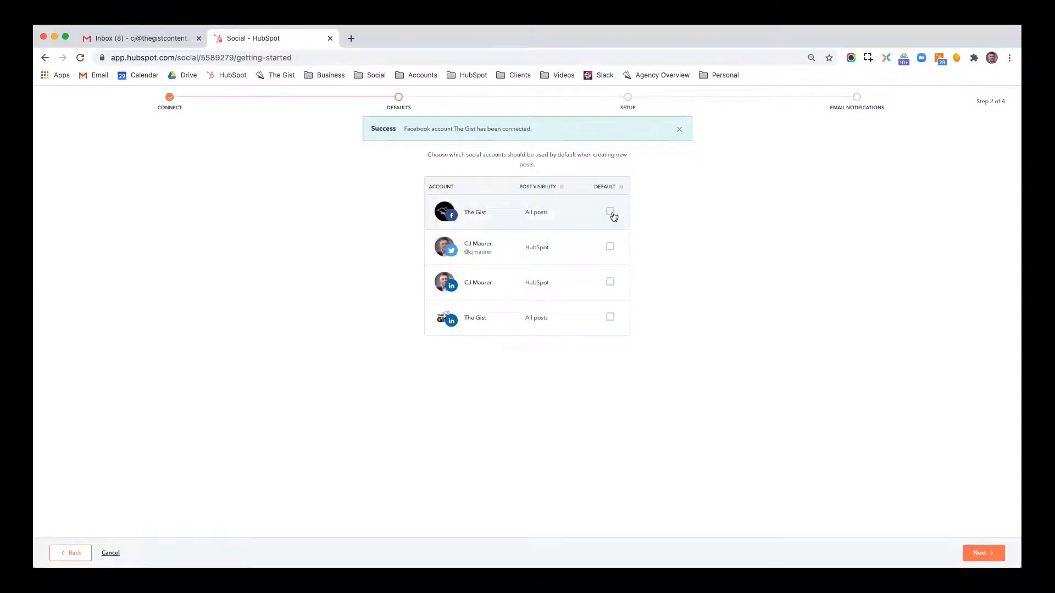
# Step: Make The Gist Facebook page a default account and finish the remaining wizard steps
pyautogui.click(610, 211)
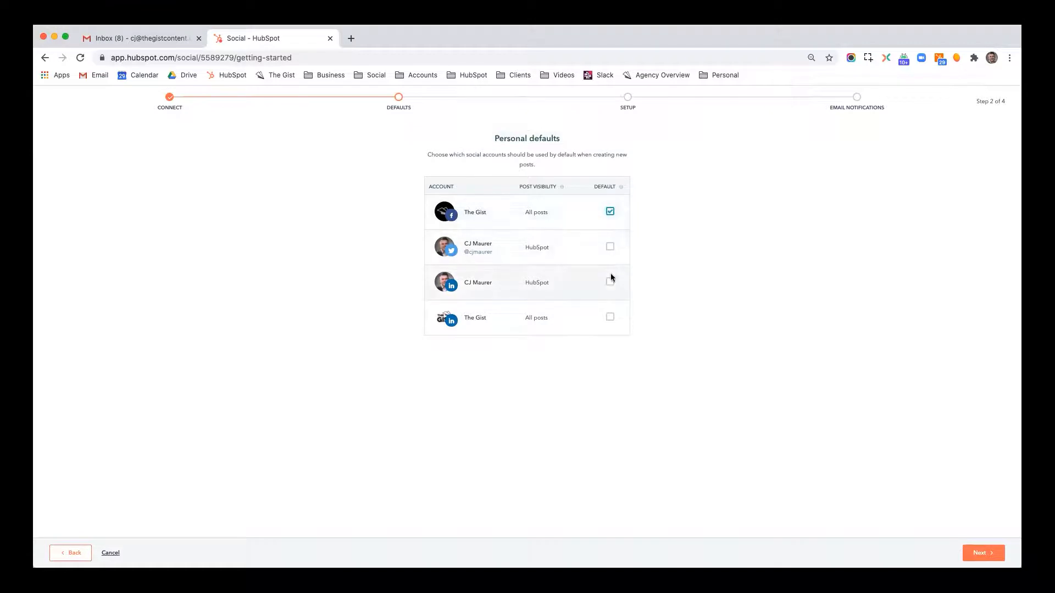
pyautogui.click(609, 246)
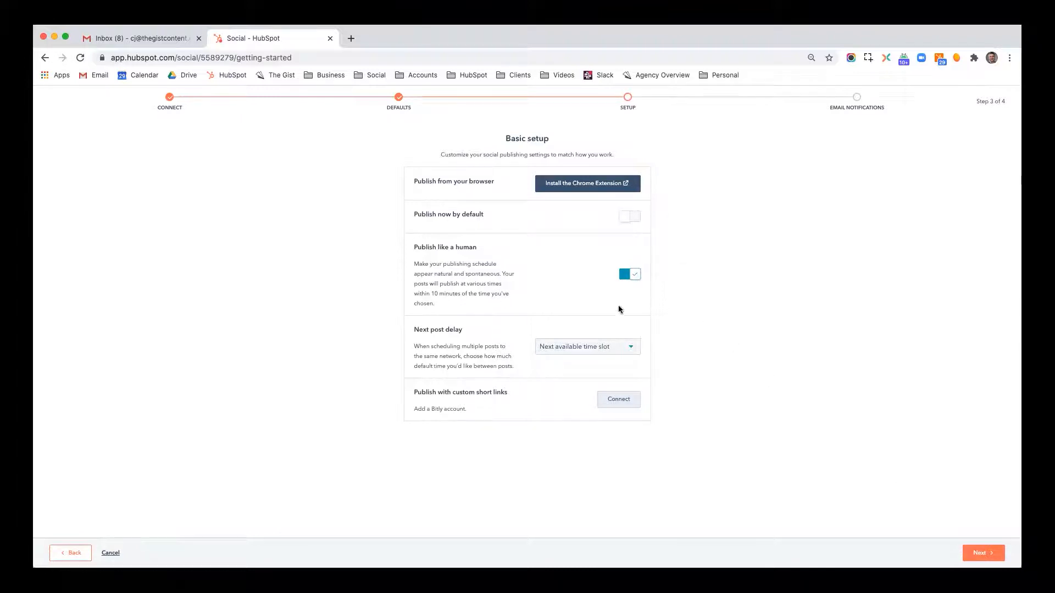
pyautogui.moveTo(787, 347)
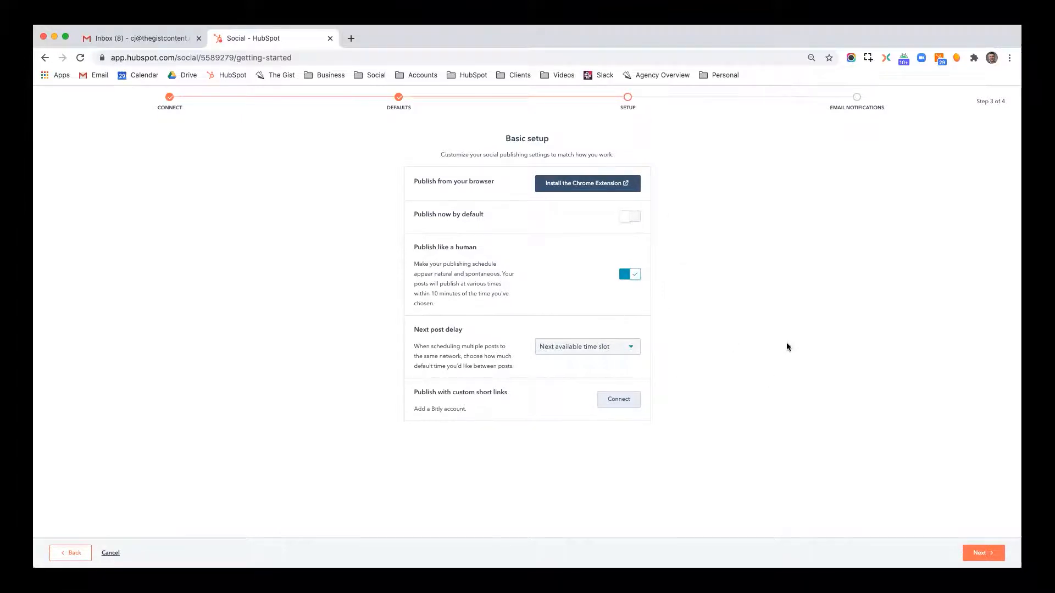
pyautogui.moveTo(785, 344)
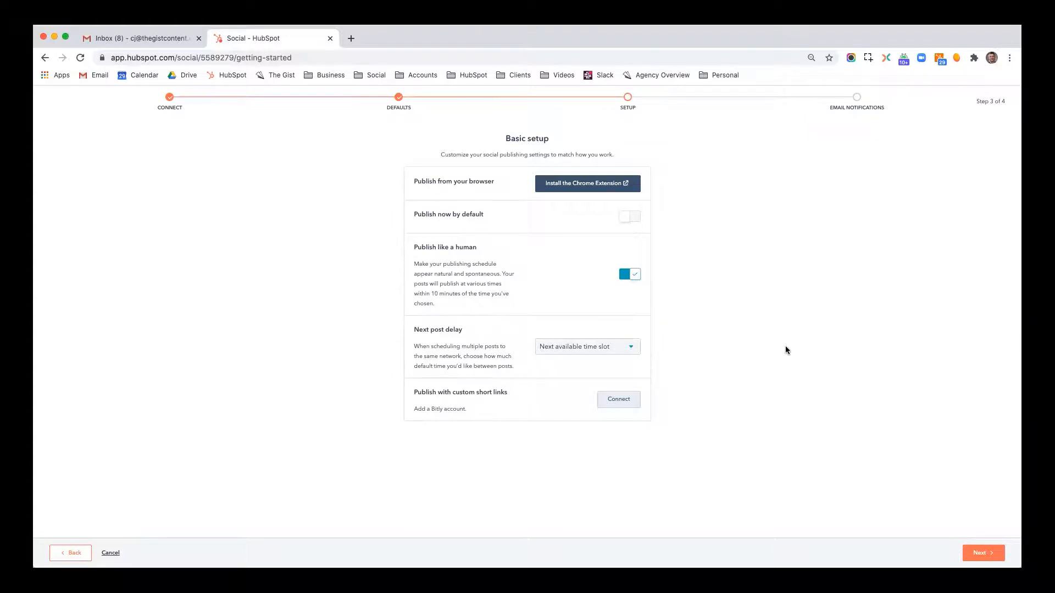
pyautogui.click(982, 553)
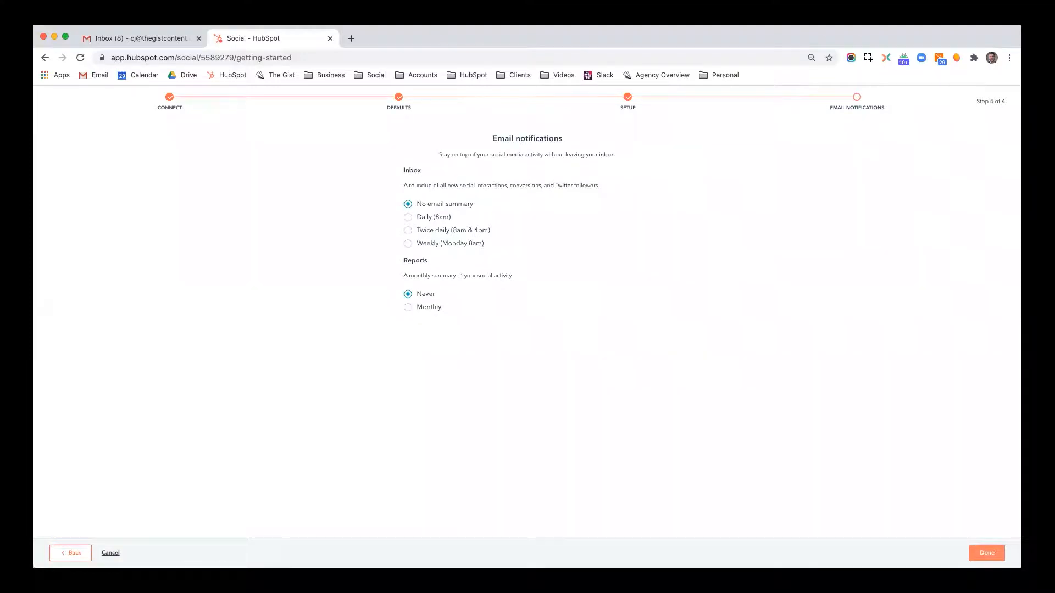
pyautogui.click(986, 553)
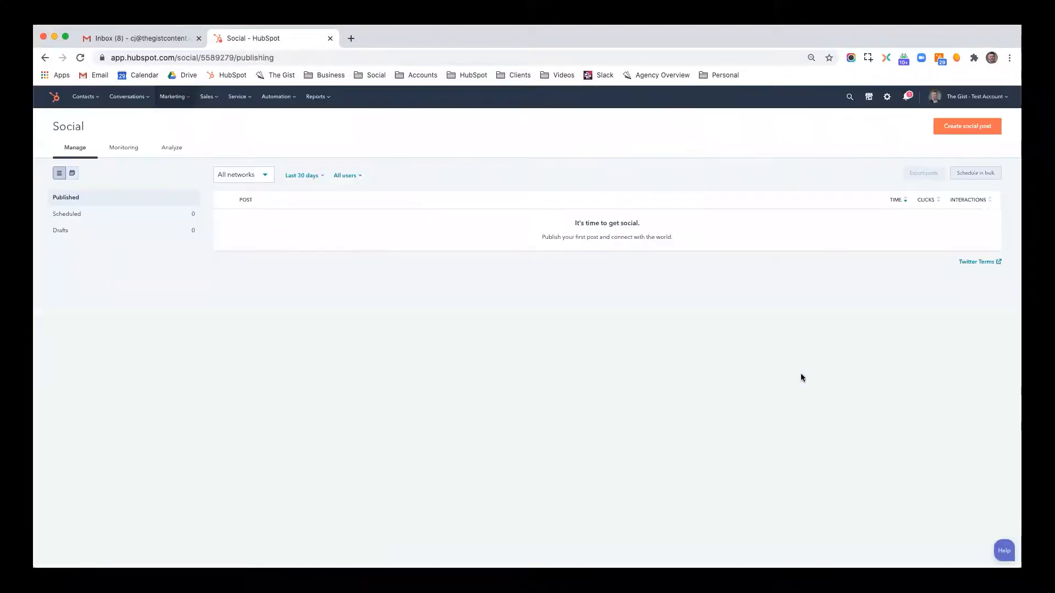
pyautogui.moveTo(719, 369)
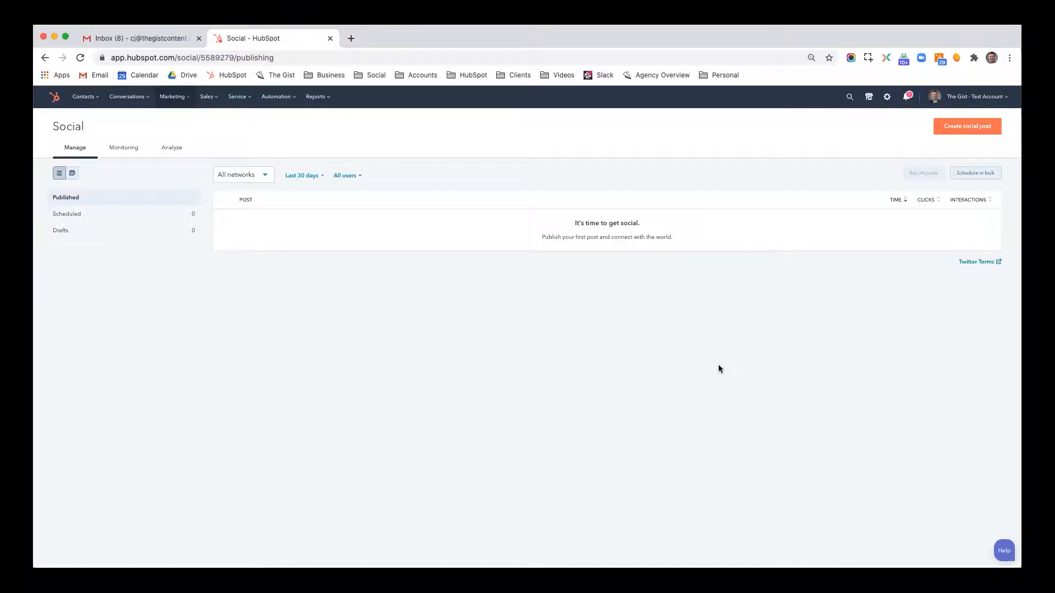
# Step: Start a new social post from the Social publishing page
pyautogui.click(967, 126)
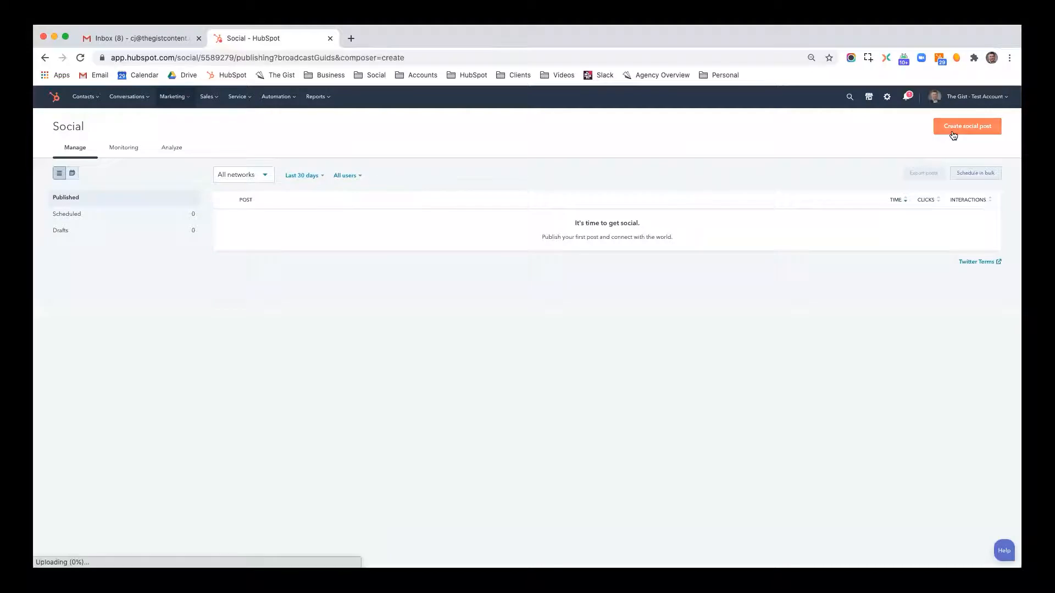
# Step: Create a LinkedIn post with the reporting dashboard screenshot from Recent images
pyautogui.click(967, 126)
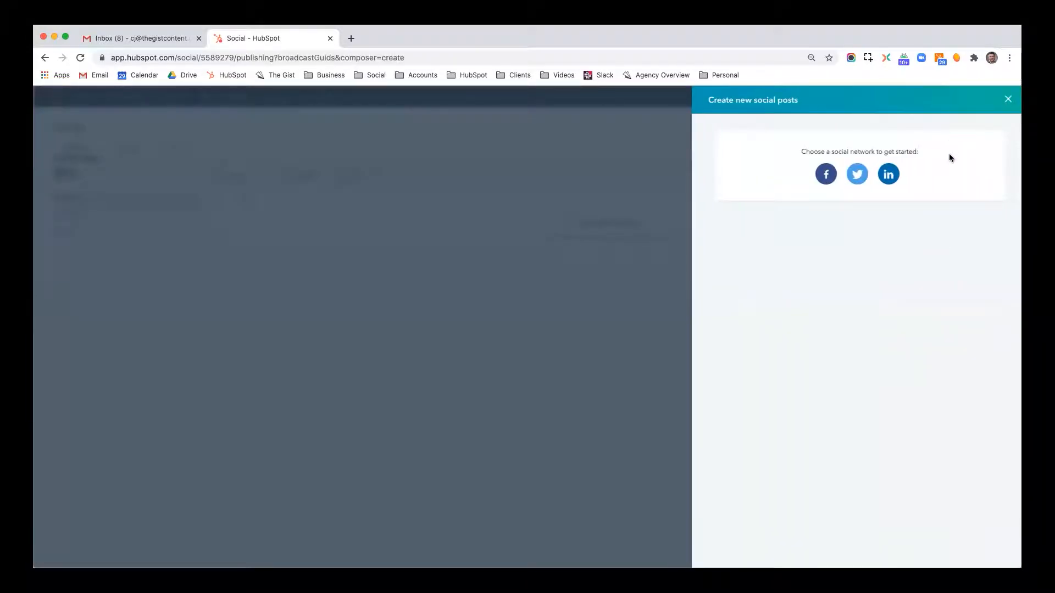
pyautogui.moveTo(888, 178)
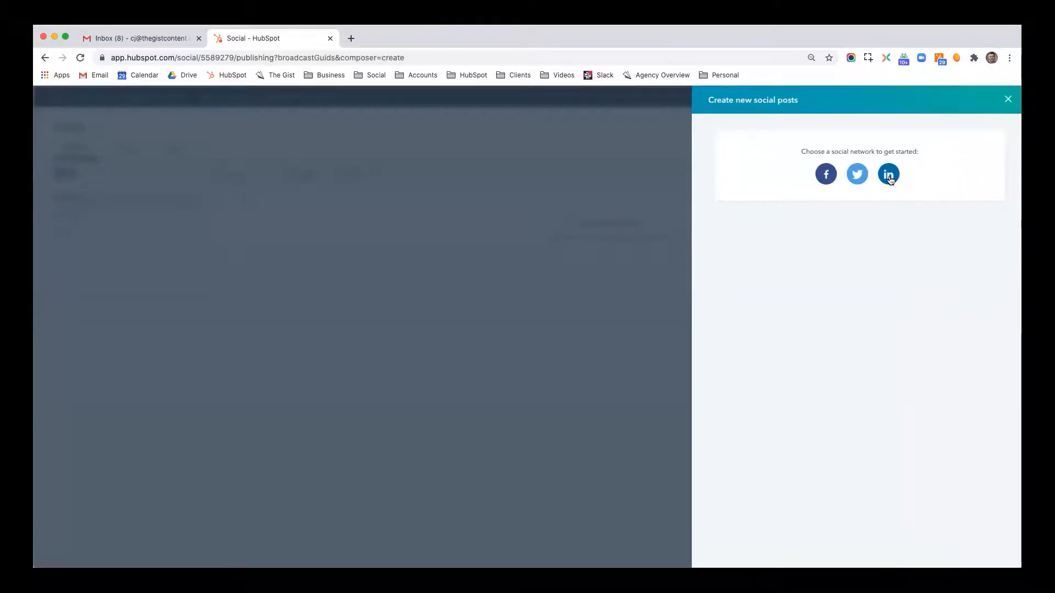
pyautogui.click(888, 175)
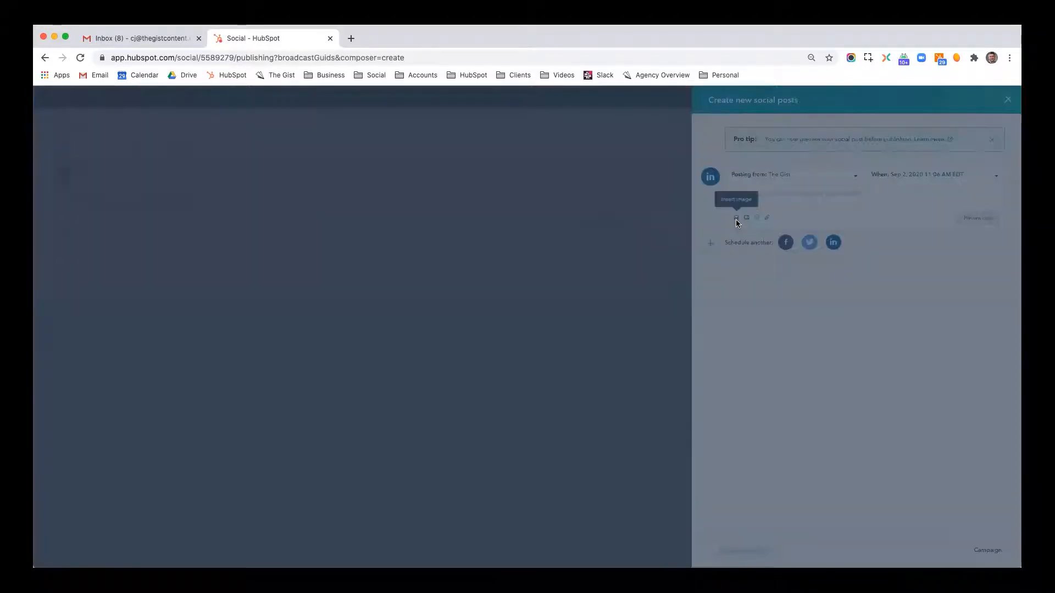
pyautogui.click(735, 217)
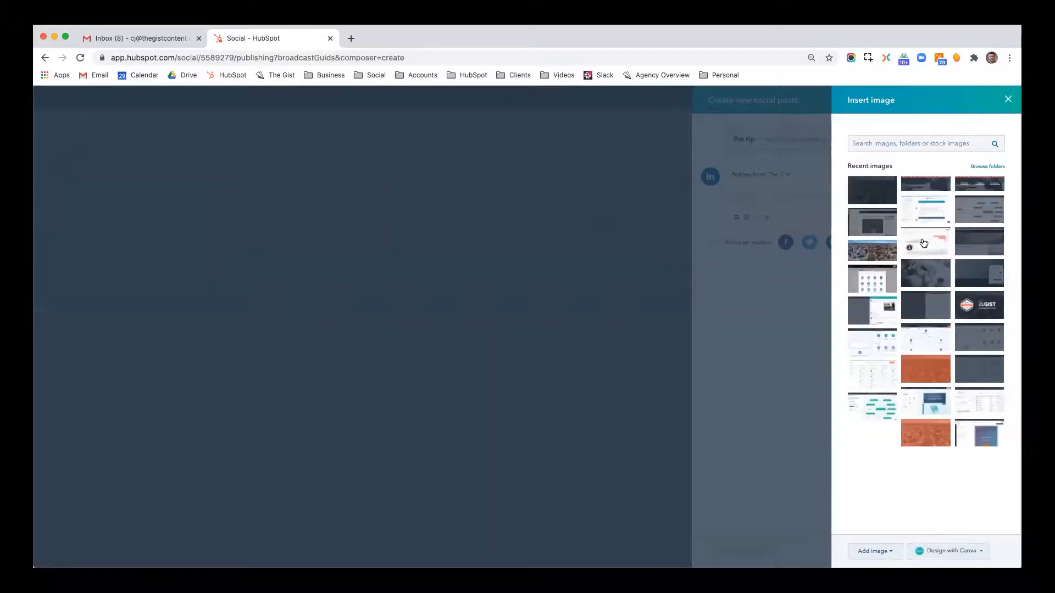
pyautogui.click(924, 242)
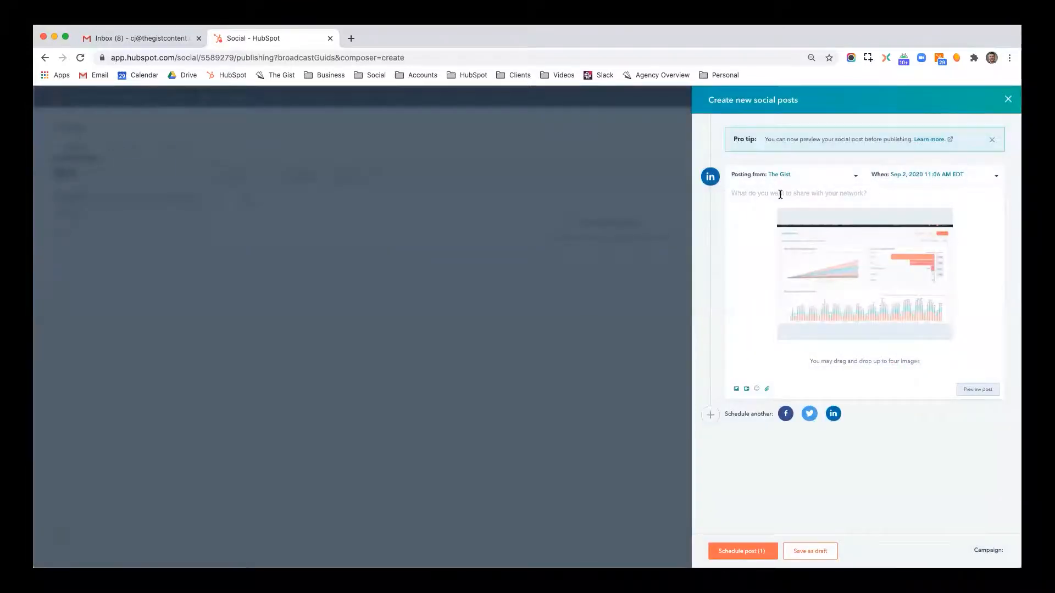
# Step: Caption it 'How great is the HubSpot rep...' and adjust the Sep 3 publish time
pyautogui.write('How great')
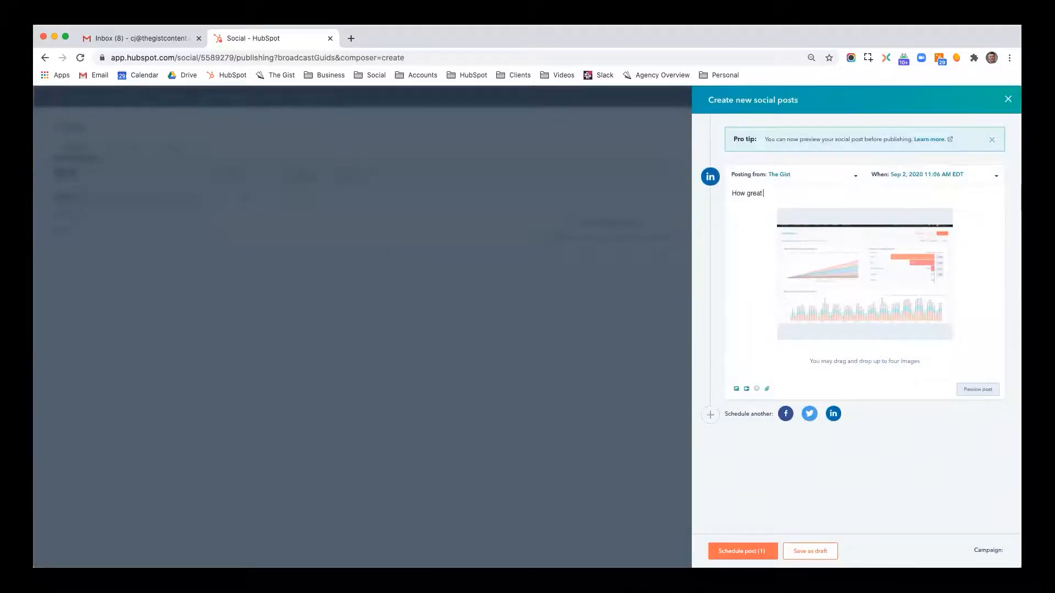
pyautogui.write('is the HubSpot reporting tool')
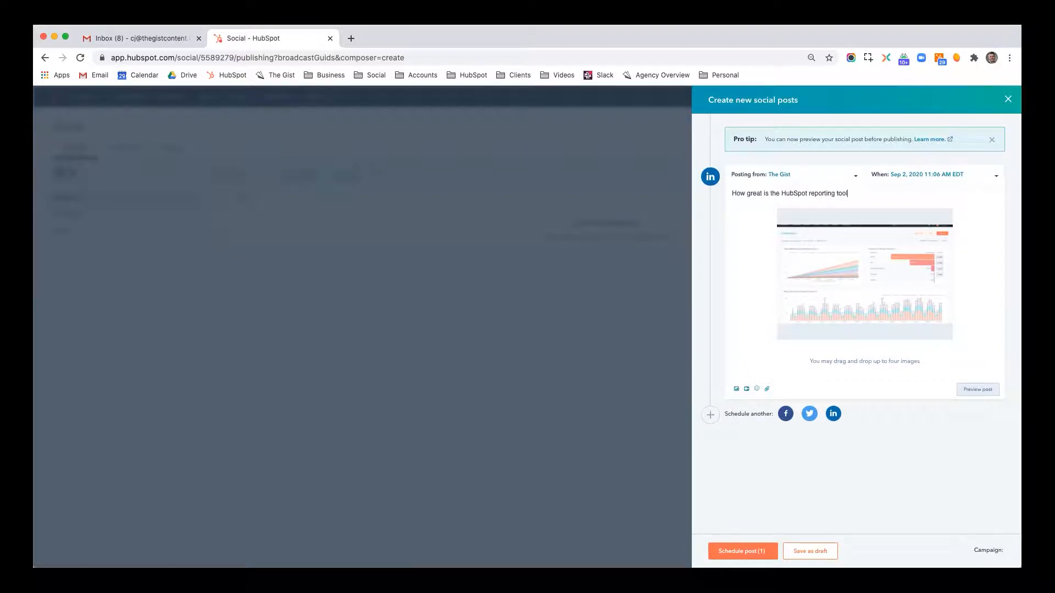
pyautogui.click(927, 175)
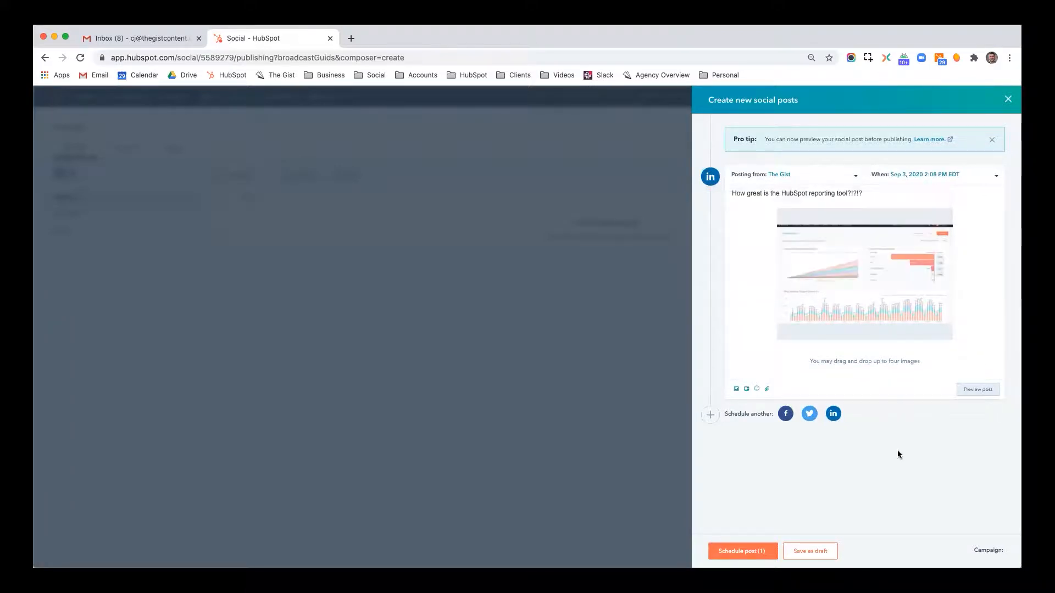
pyautogui.click(926, 174)
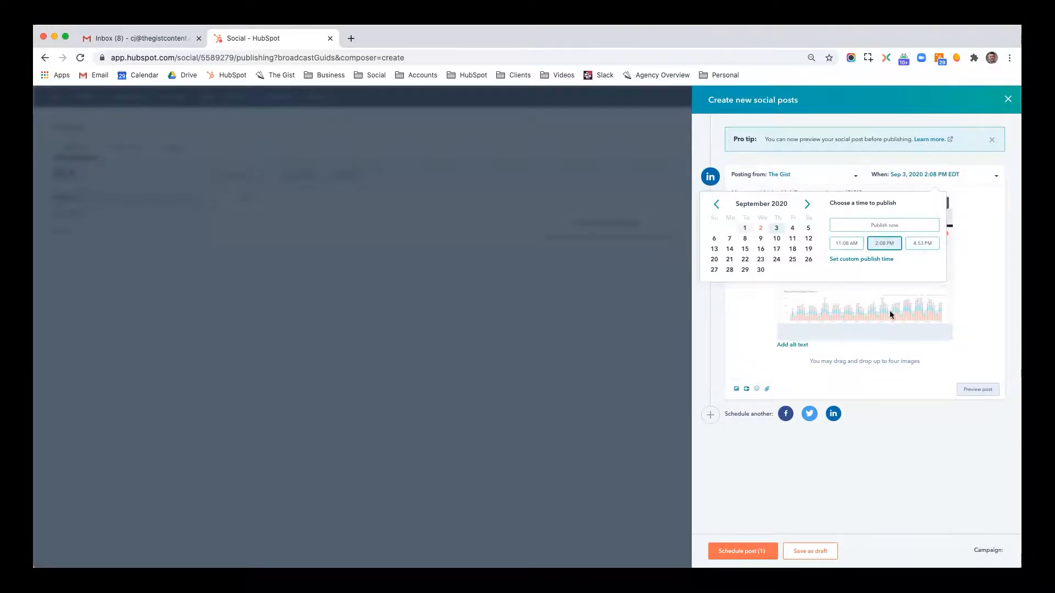
pyautogui.click(862, 259)
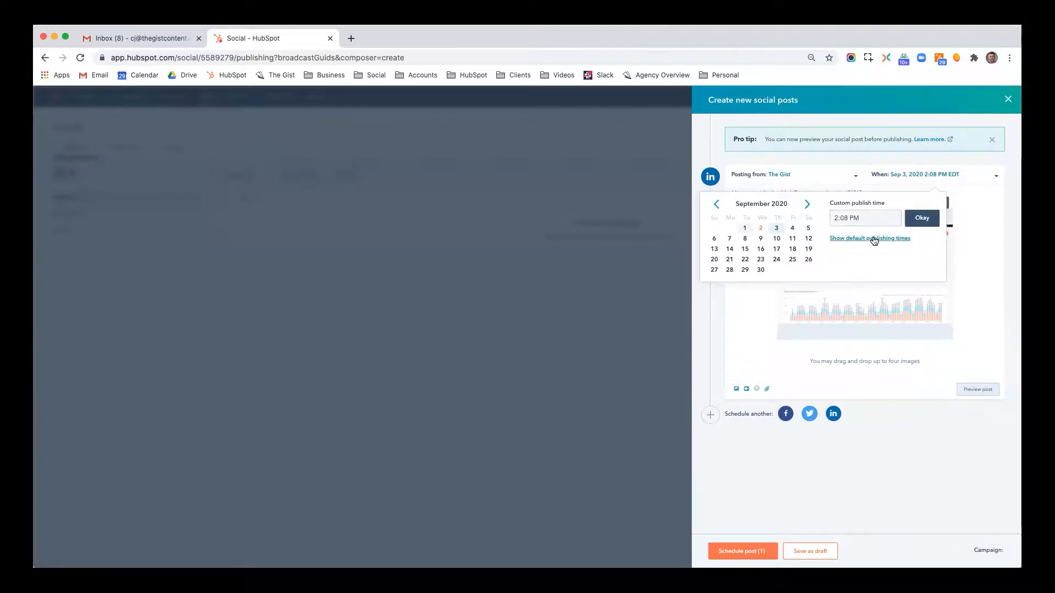
pyautogui.click(921, 218)
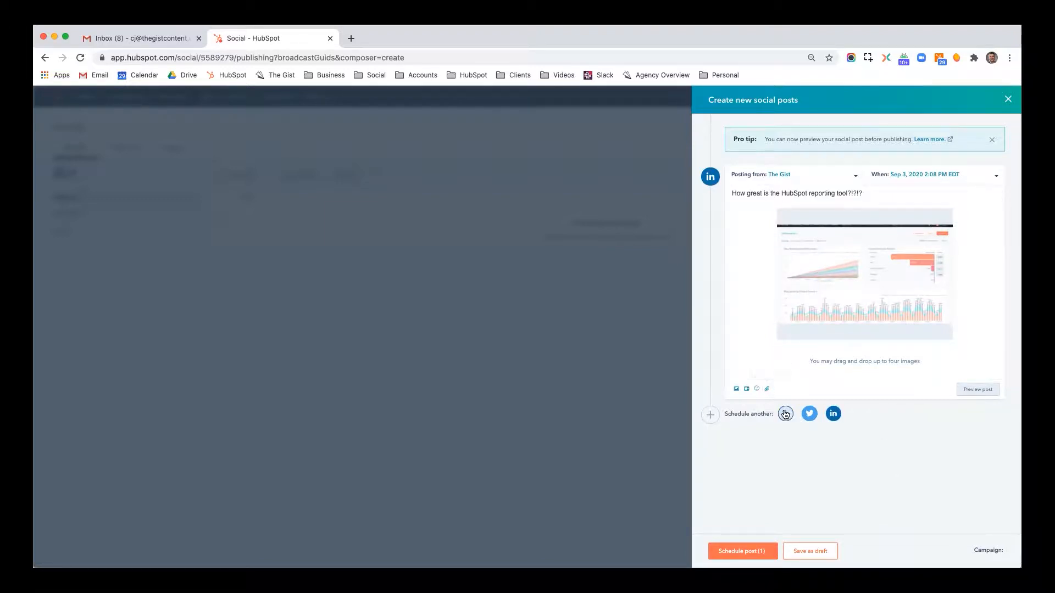
# Step: Add Facebook and Twitter copies of the post and preview how it will appear
pyautogui.click(785, 415)
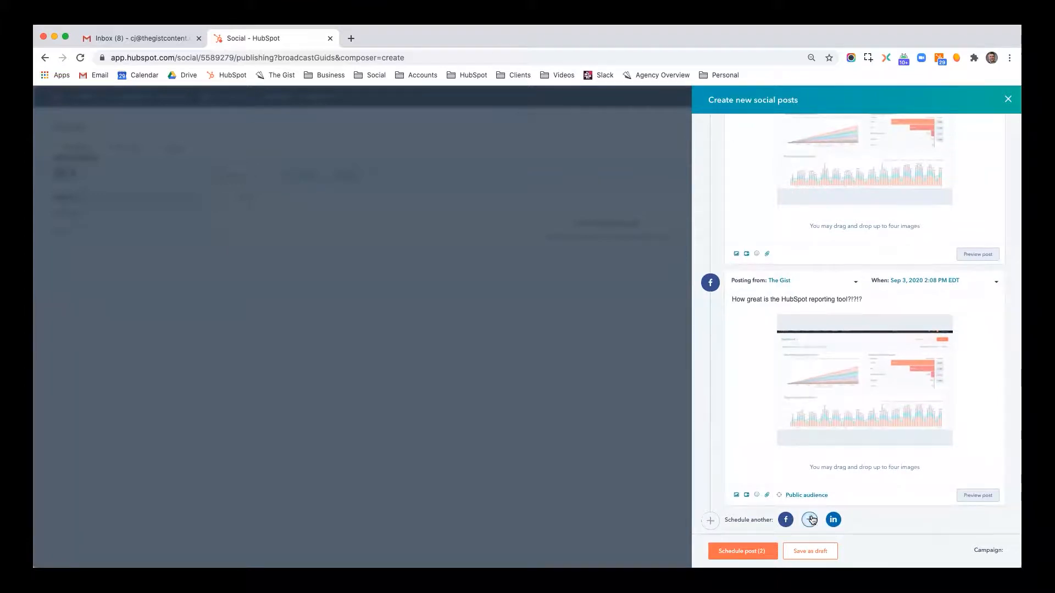
pyautogui.click(808, 520)
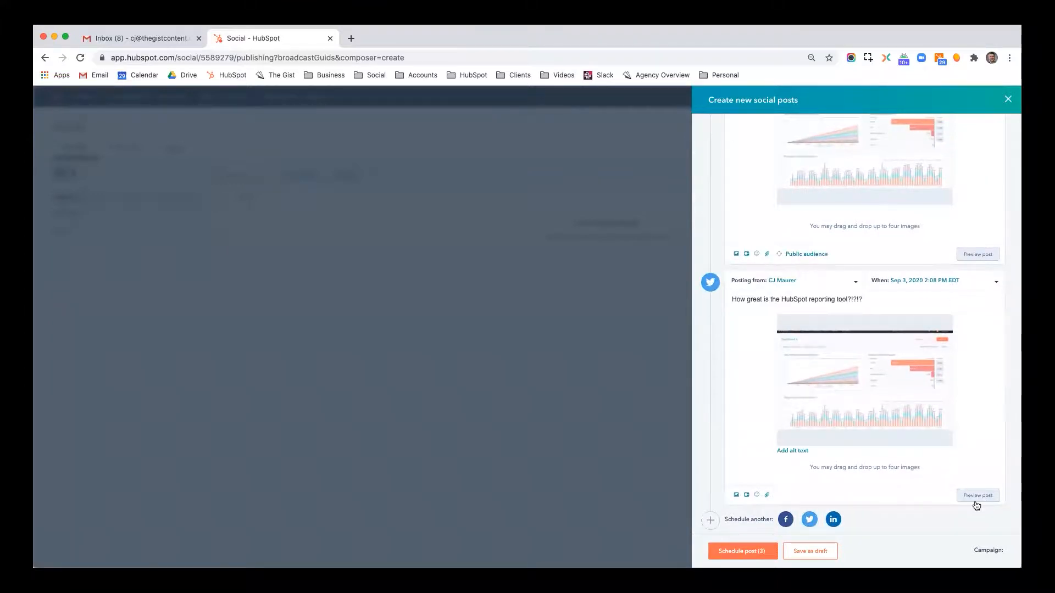
pyautogui.click(976, 495)
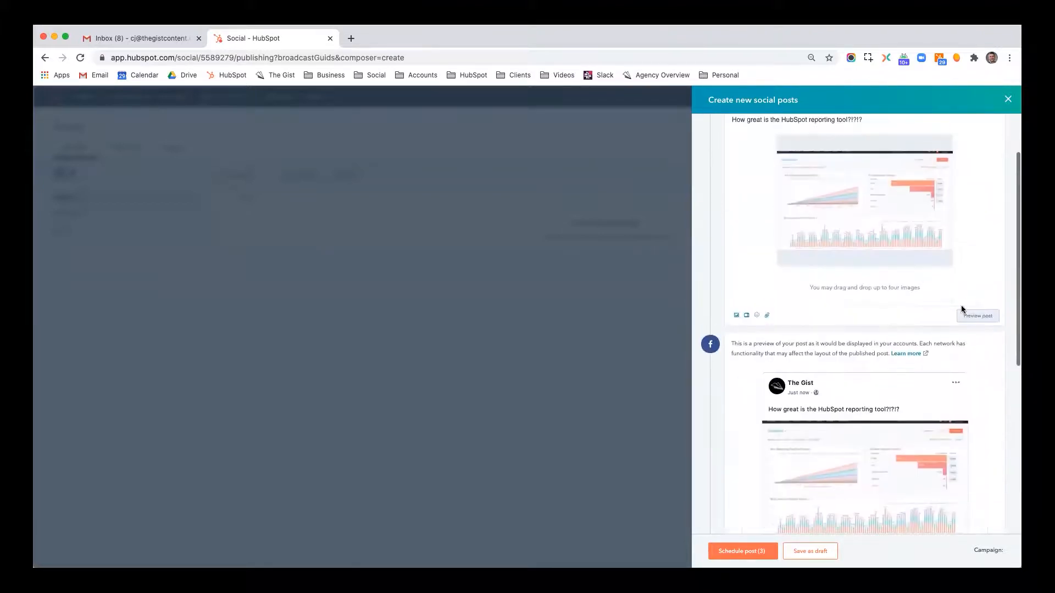
pyautogui.scroll(-3)
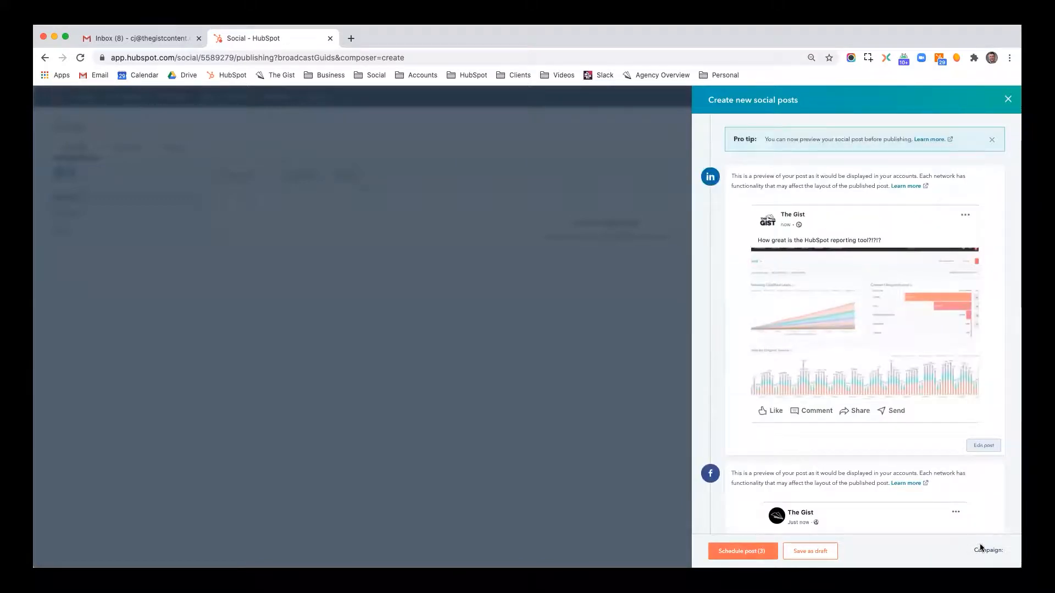
# Step: Close the composer and discard the three unsaved posts
pyautogui.click(1008, 99)
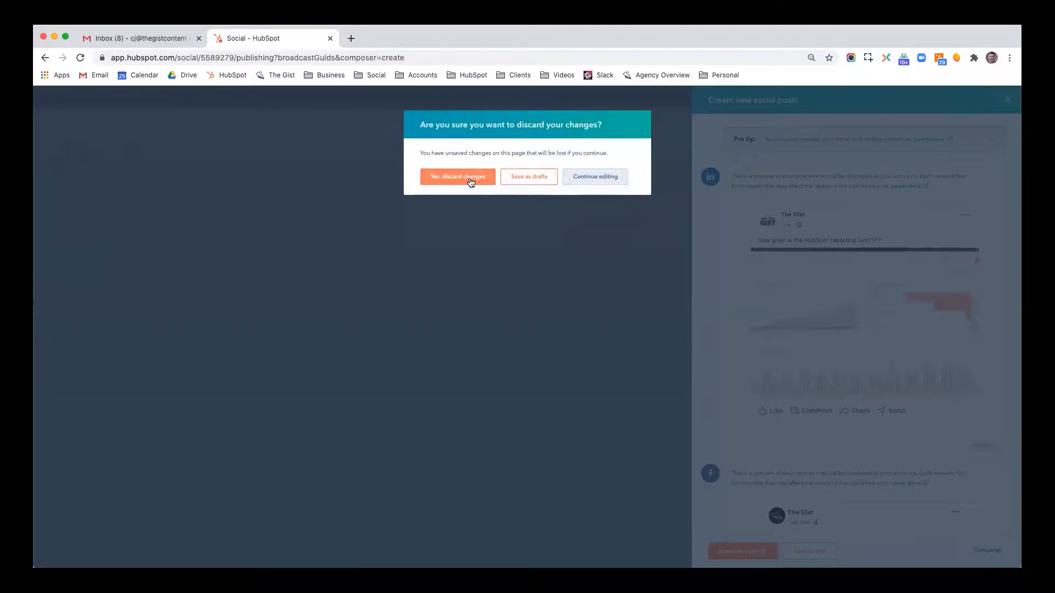
pyautogui.click(458, 176)
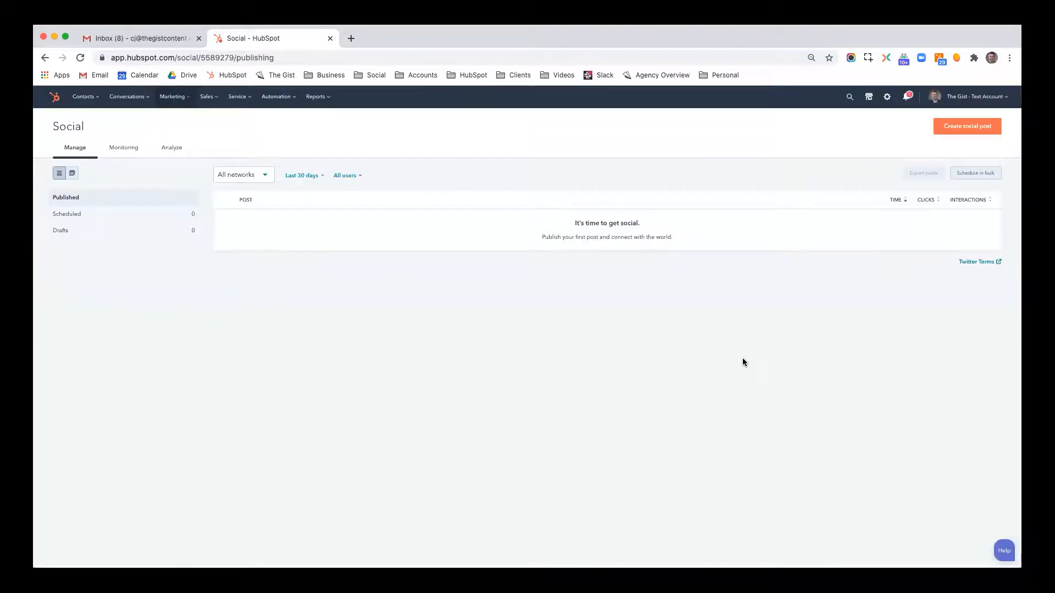
pyautogui.moveTo(834, 269)
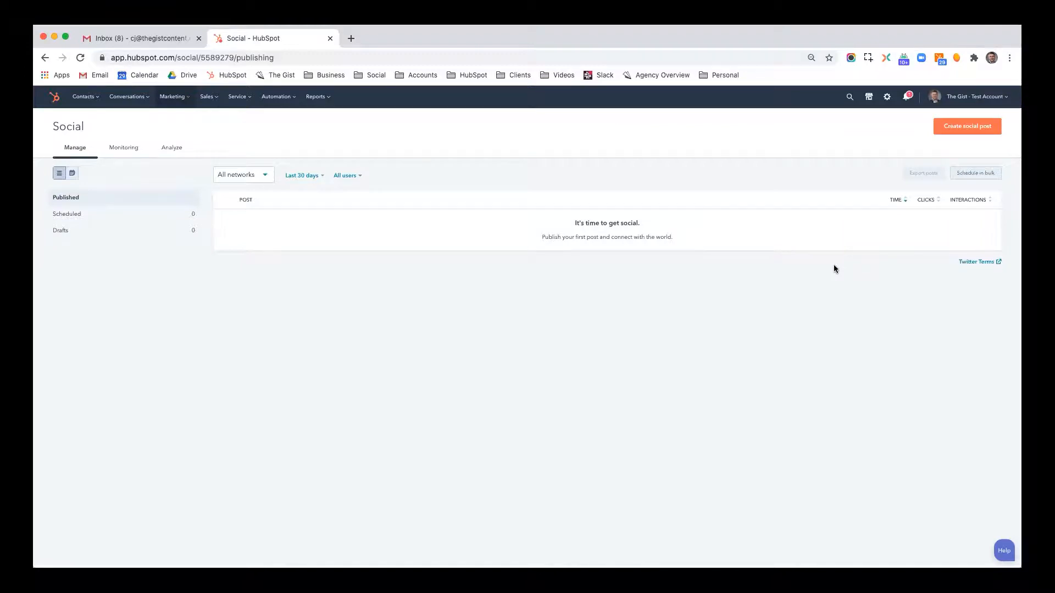
# Step: Start a new LinkedIn post and attach the 'Sample - How To Post' blog article
pyautogui.click(967, 125)
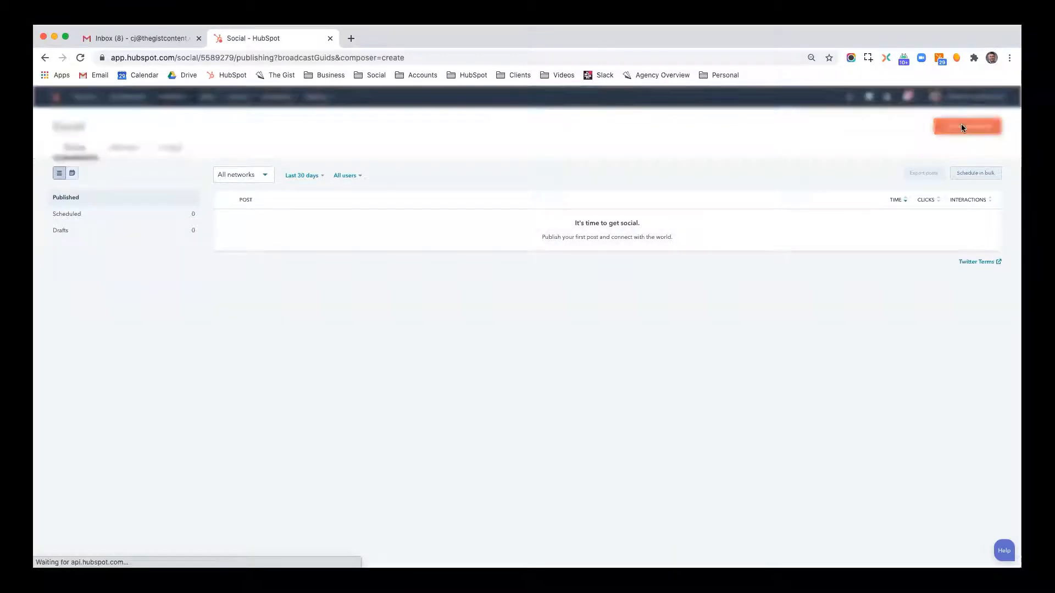
pyautogui.click(967, 126)
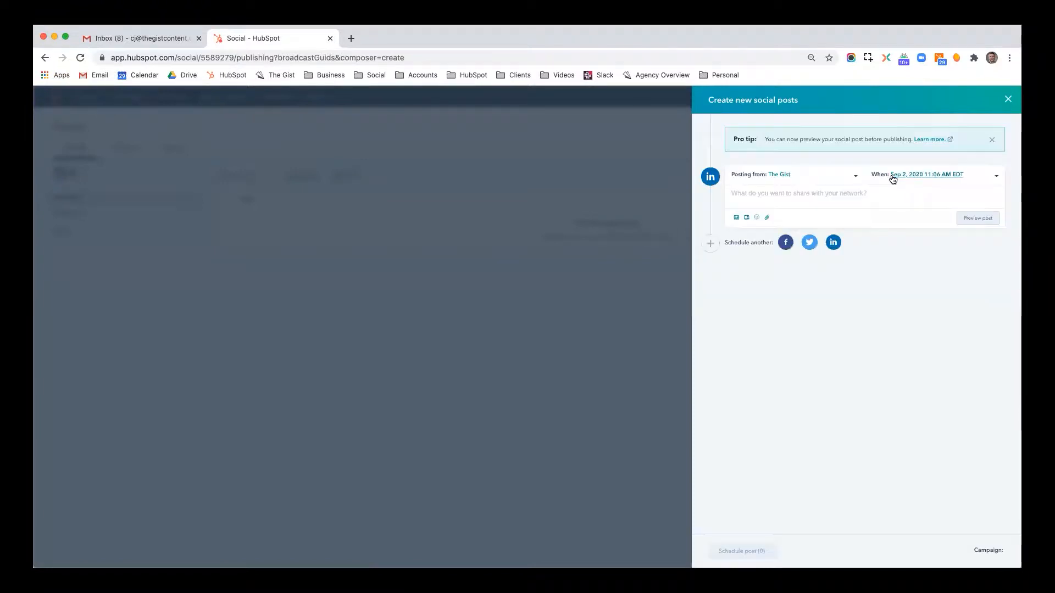
pyautogui.click(766, 216)
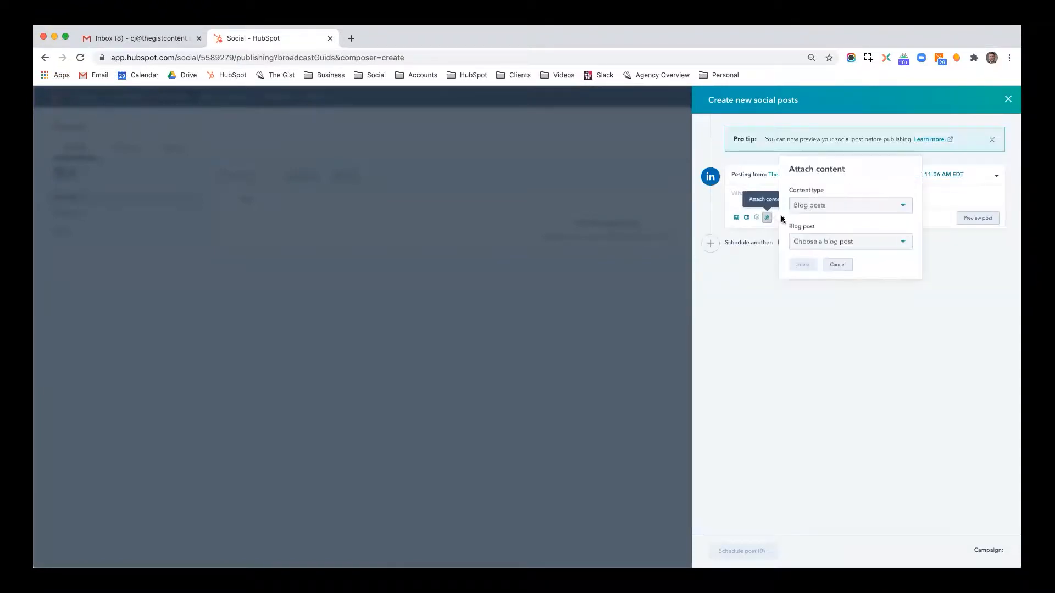
pyautogui.click(849, 240)
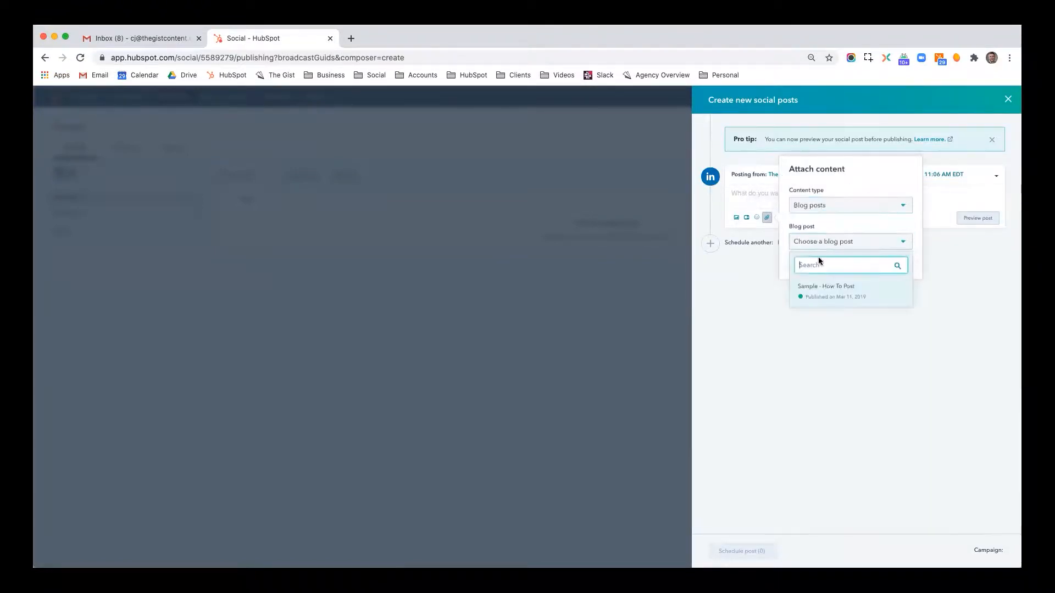
pyautogui.click(825, 285)
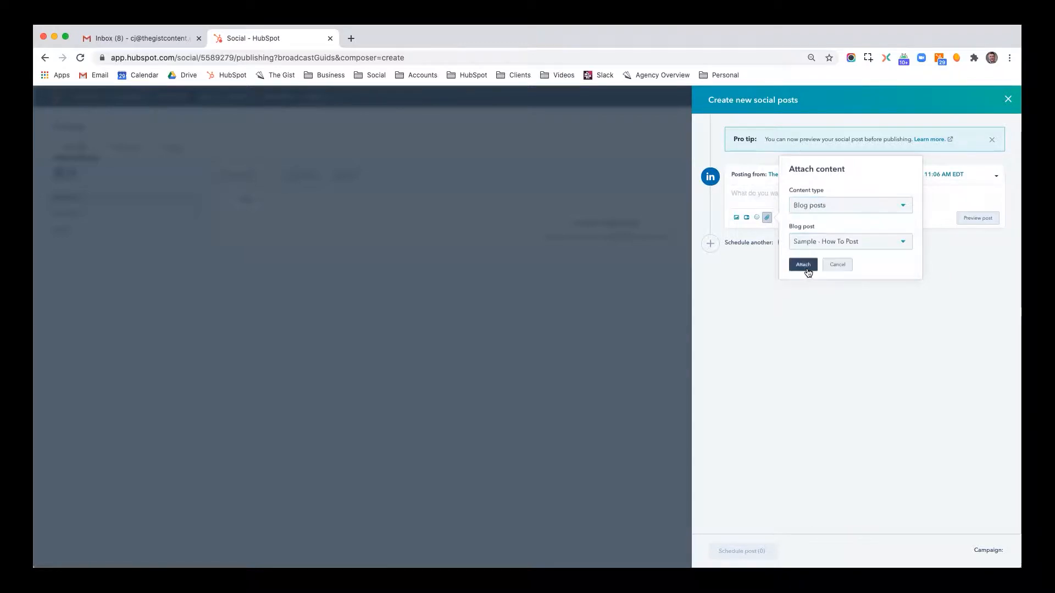
pyautogui.click(802, 263)
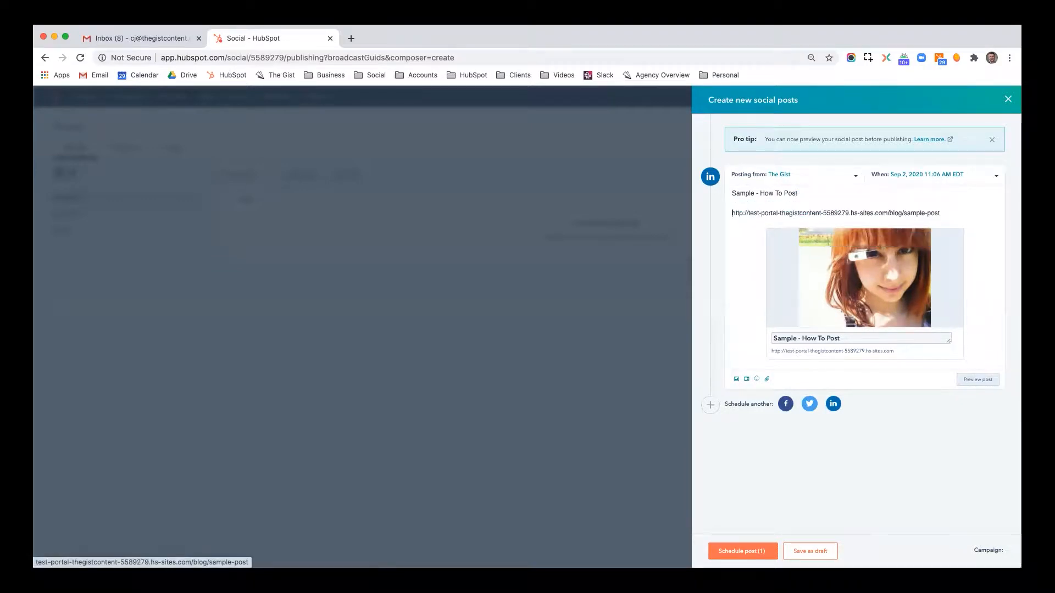
# Step: Add a Facebook version of the blog share and review the network previews
pyautogui.doubleClick(764, 193)
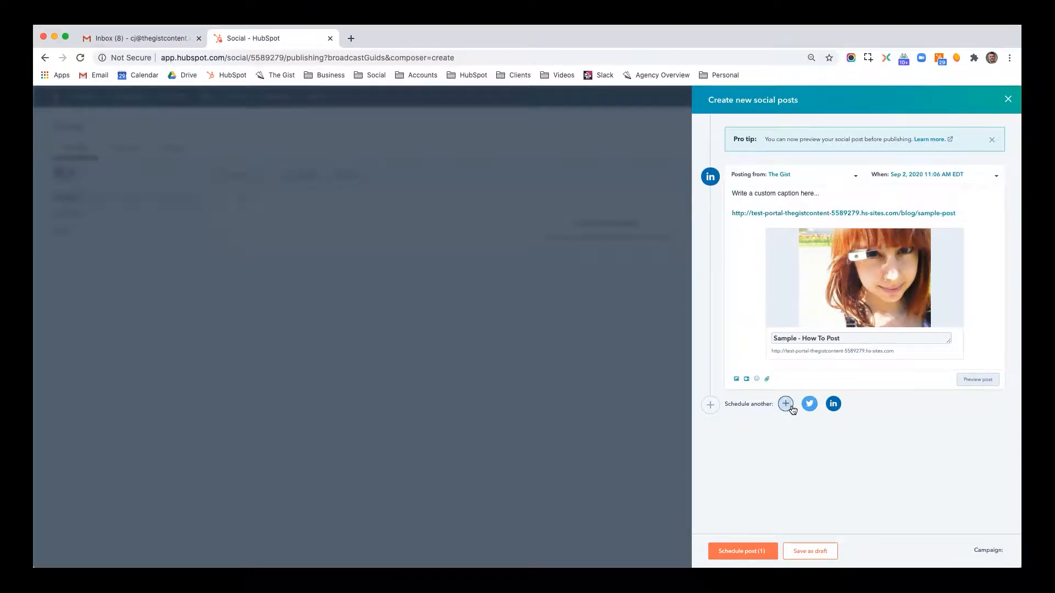
pyautogui.click(785, 404)
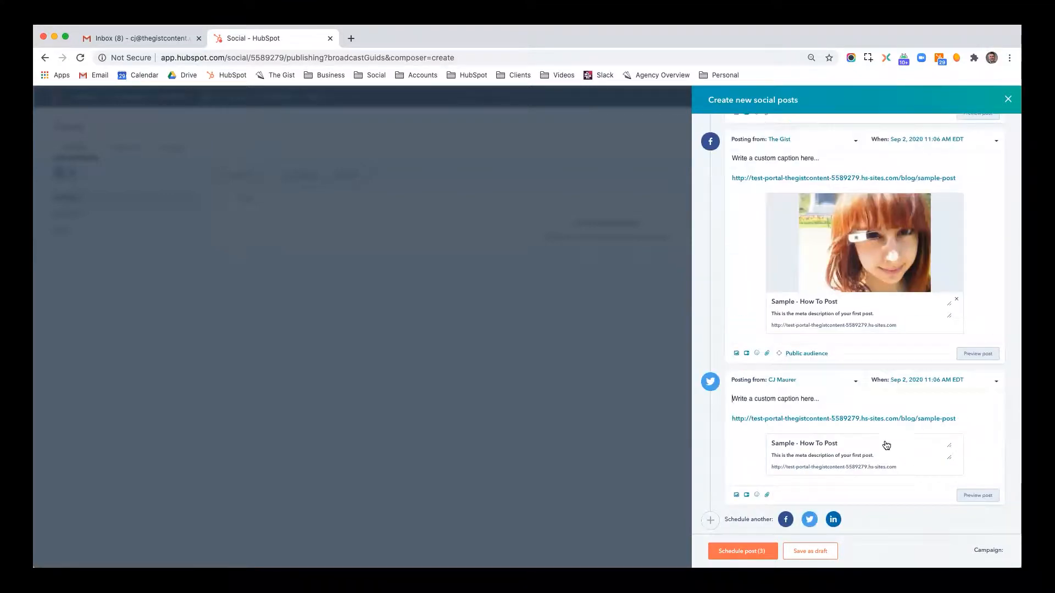
pyautogui.click(976, 495)
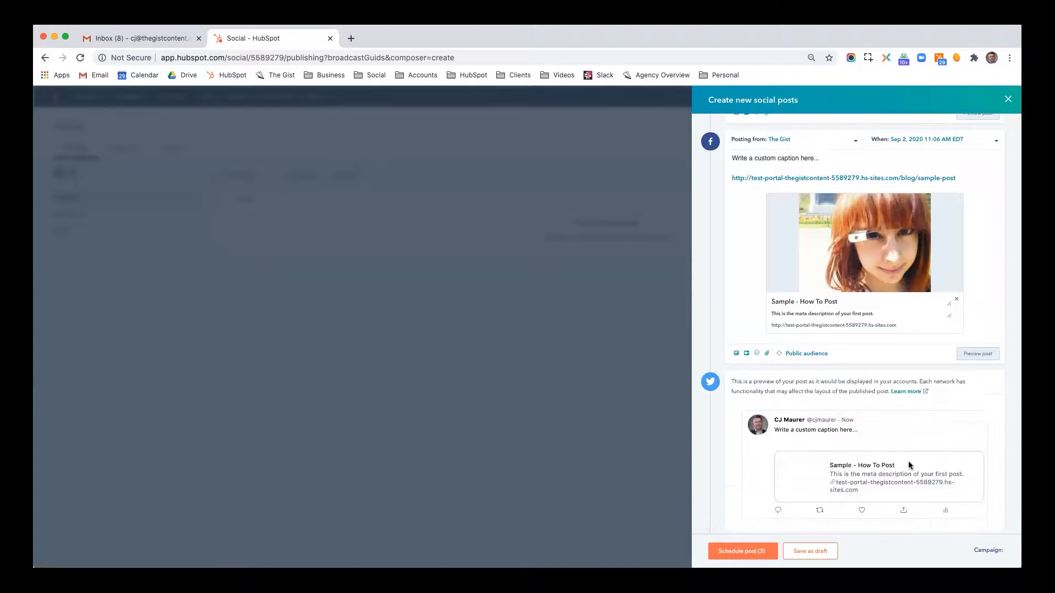
pyautogui.scroll(-3)
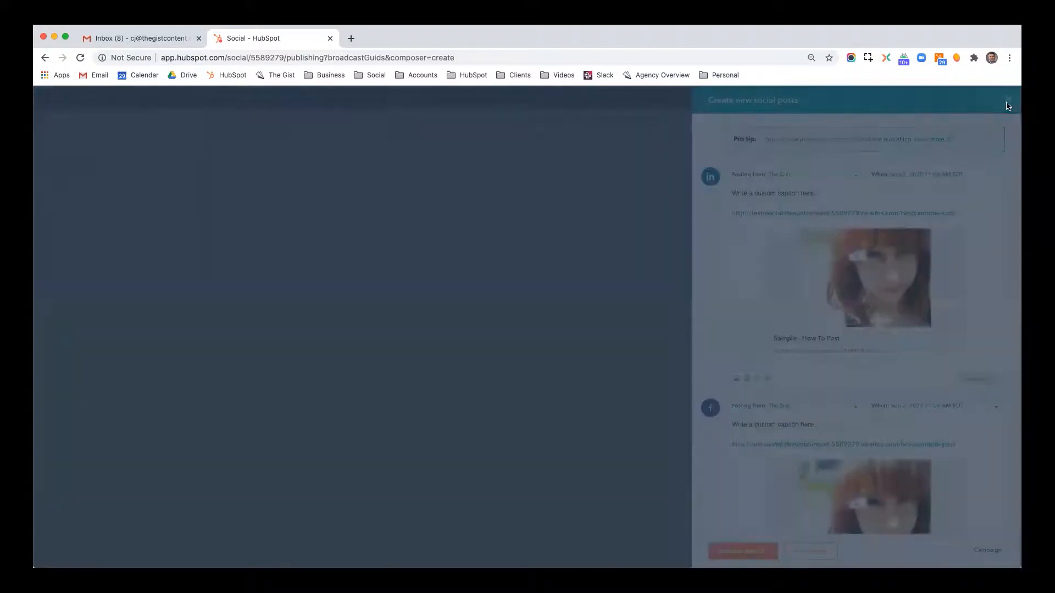
# Step: Close the social post composer and switch the Social page to the September 2020 calendar view
pyautogui.click(1008, 105)
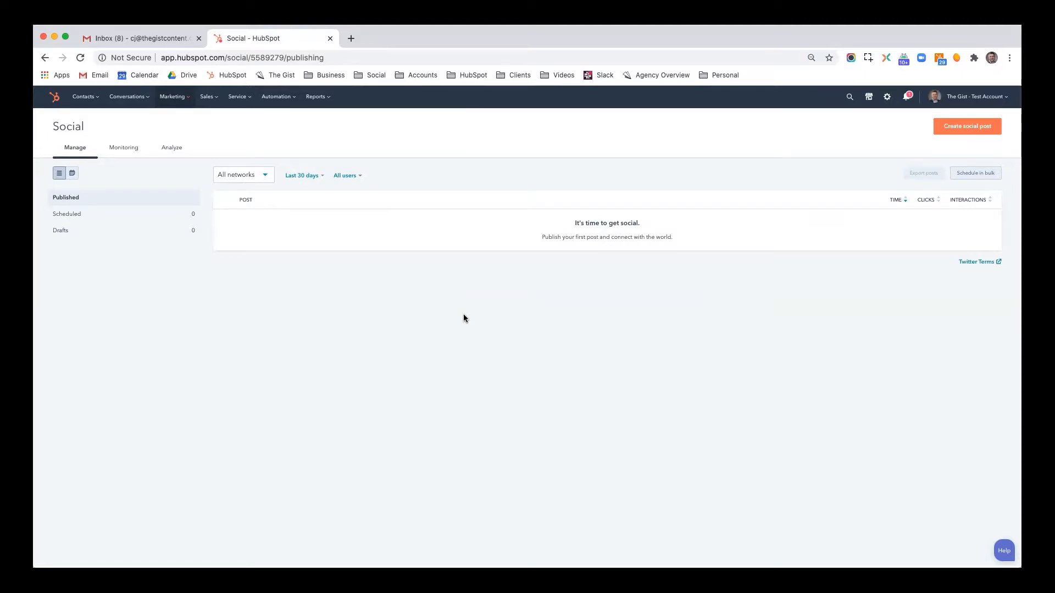
pyautogui.click(72, 175)
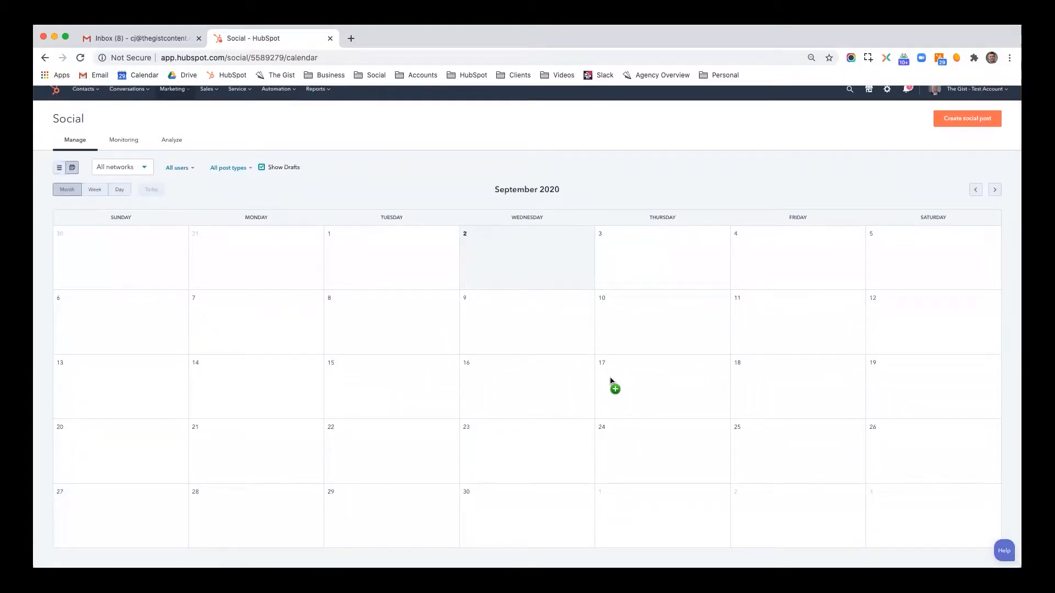
pyautogui.moveTo(613, 389)
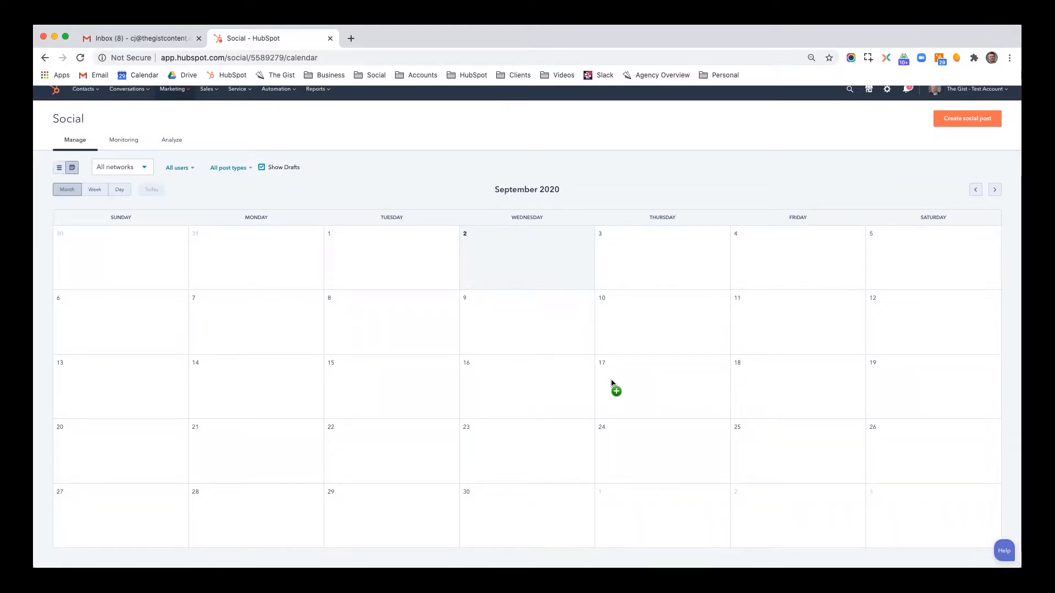
pyautogui.moveTo(150, 223)
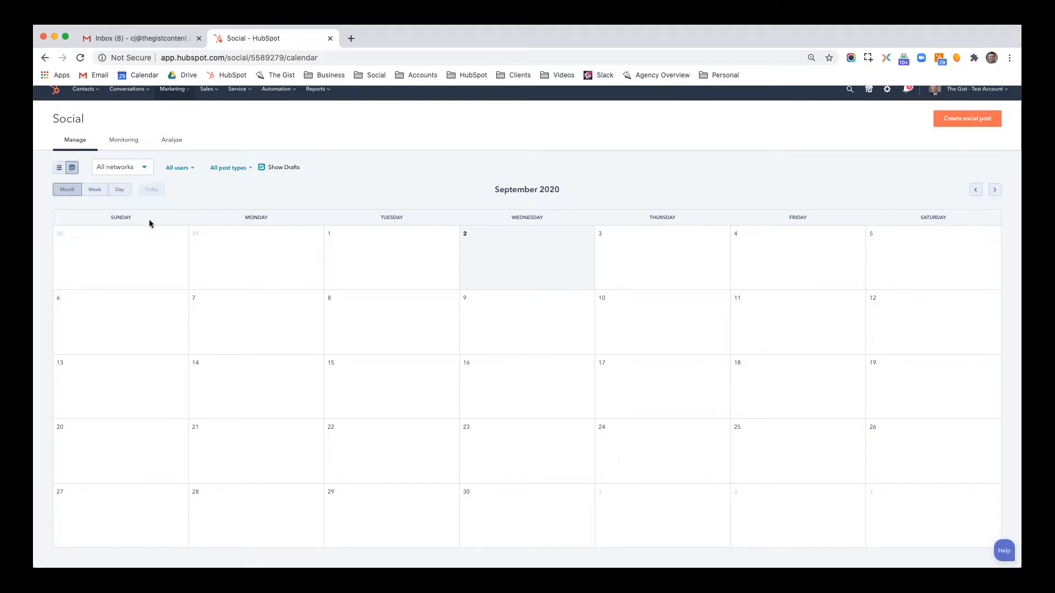
pyautogui.moveTo(125, 139)
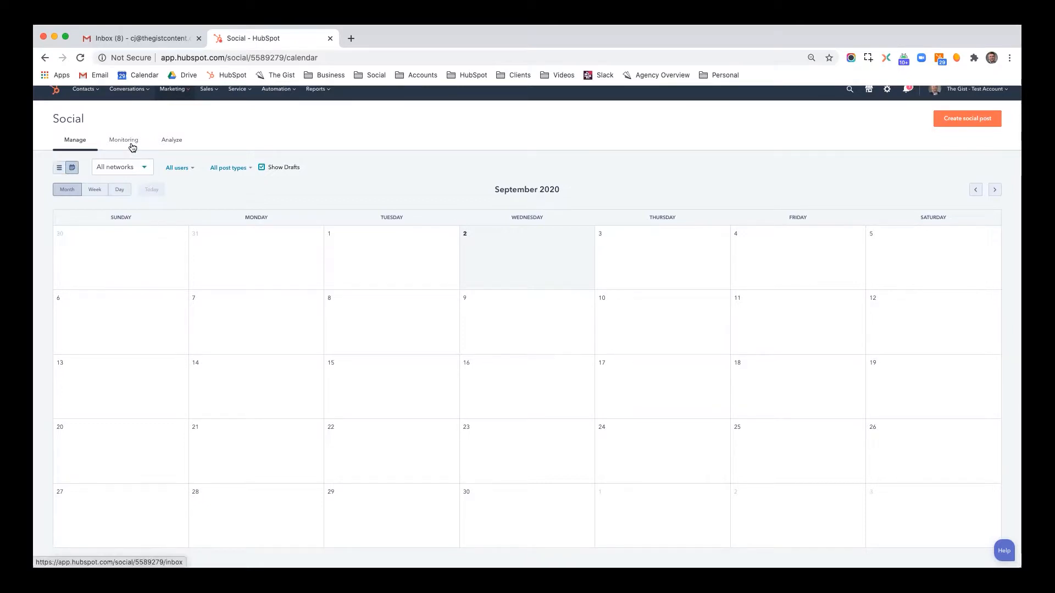
# Step: View the Social Monitoring inbox listing Twitter replies and mentions under all activity
pyautogui.click(123, 139)
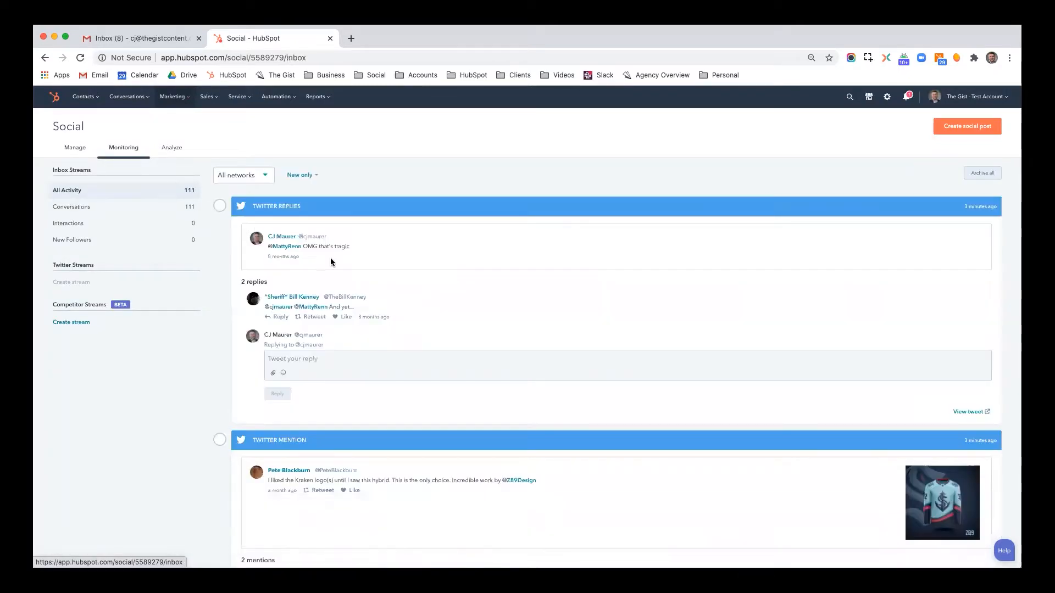
pyautogui.scroll(-3)
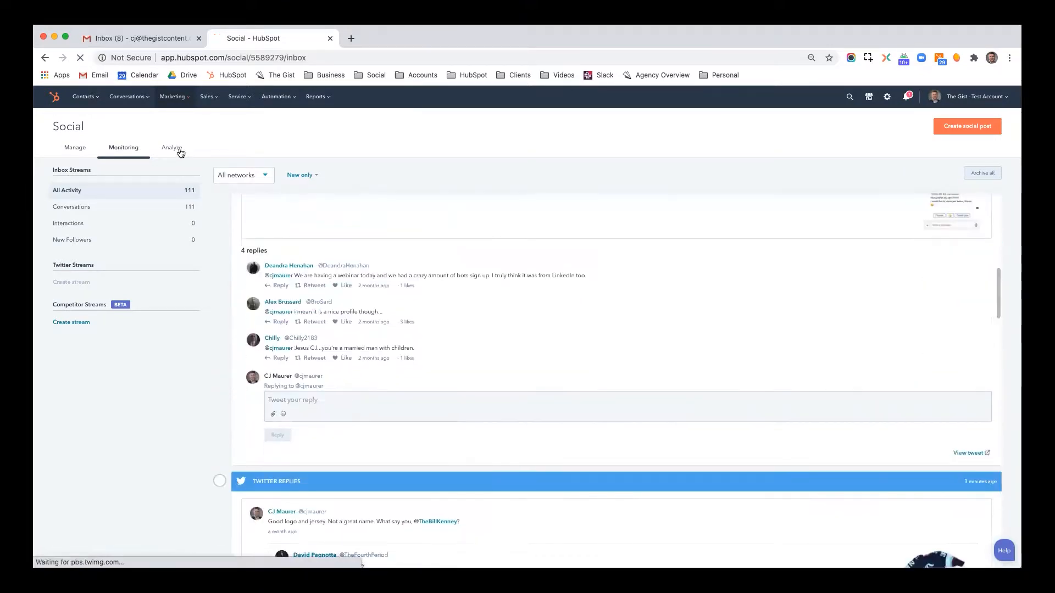
# Step: Review the Social Analyze reports: audience, interactions, shares, impressions charts and the top posts list
pyautogui.click(171, 147)
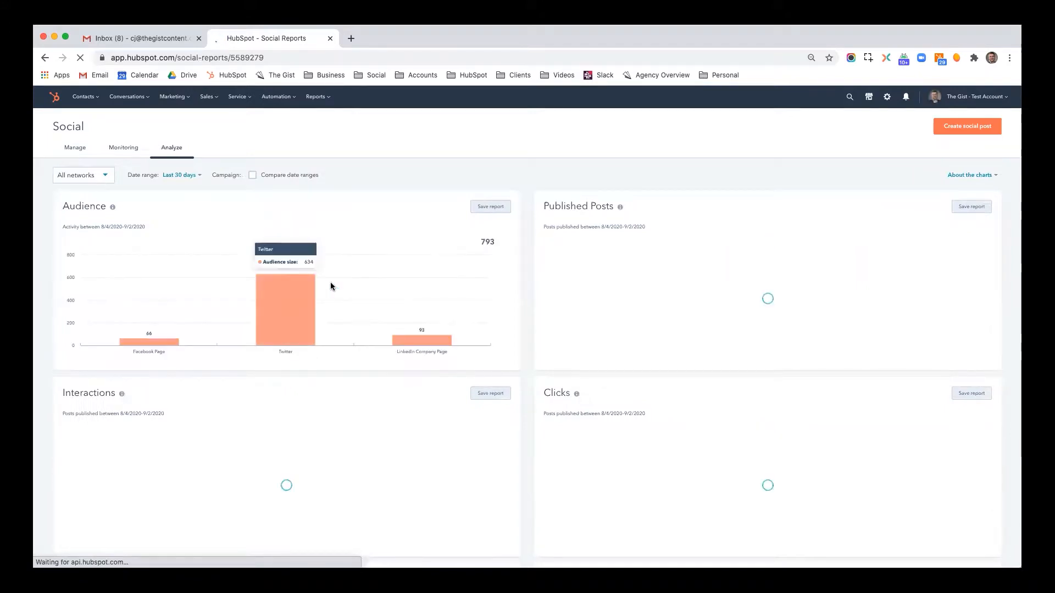
pyautogui.scroll(-3)
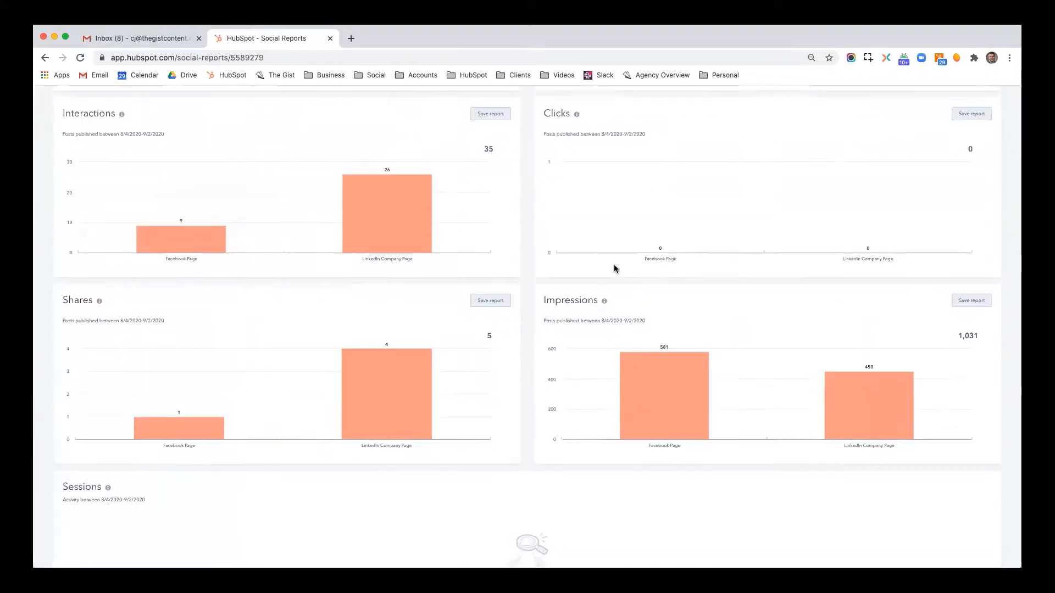
pyautogui.scroll(-3)
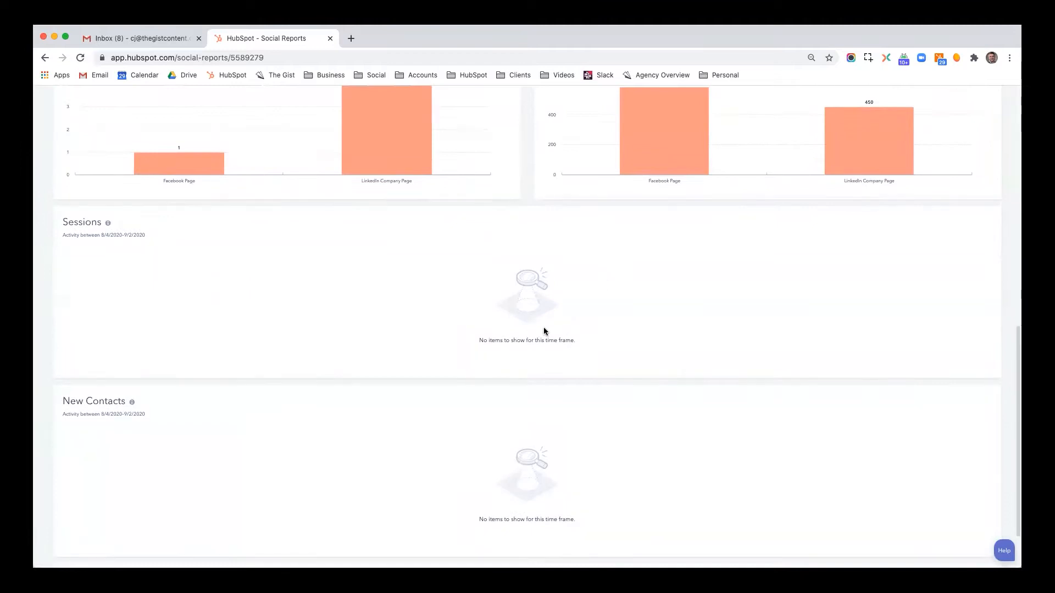
pyautogui.scroll(-3)
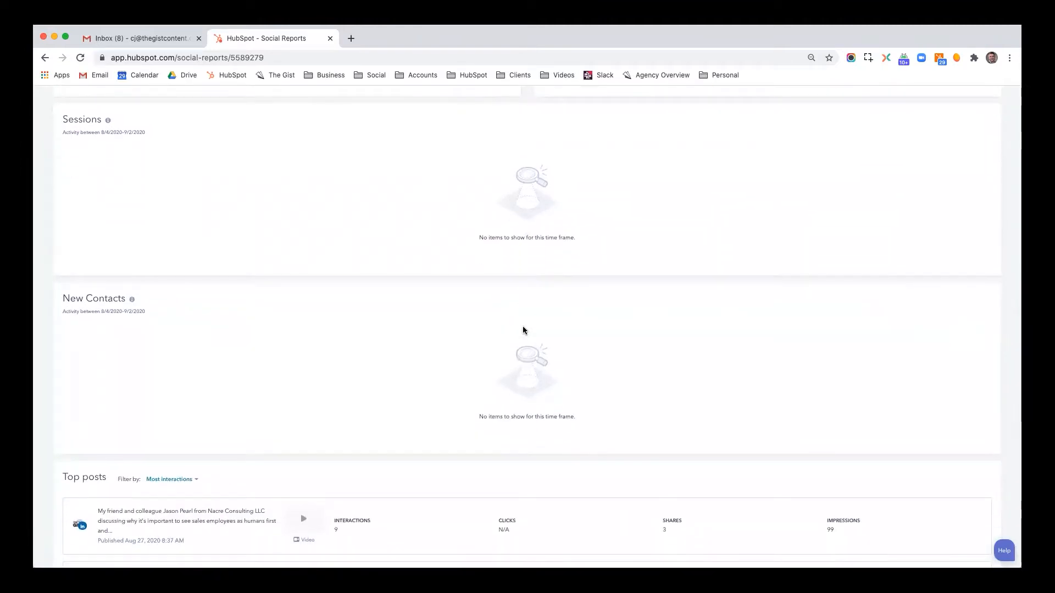
pyautogui.scroll(-3)
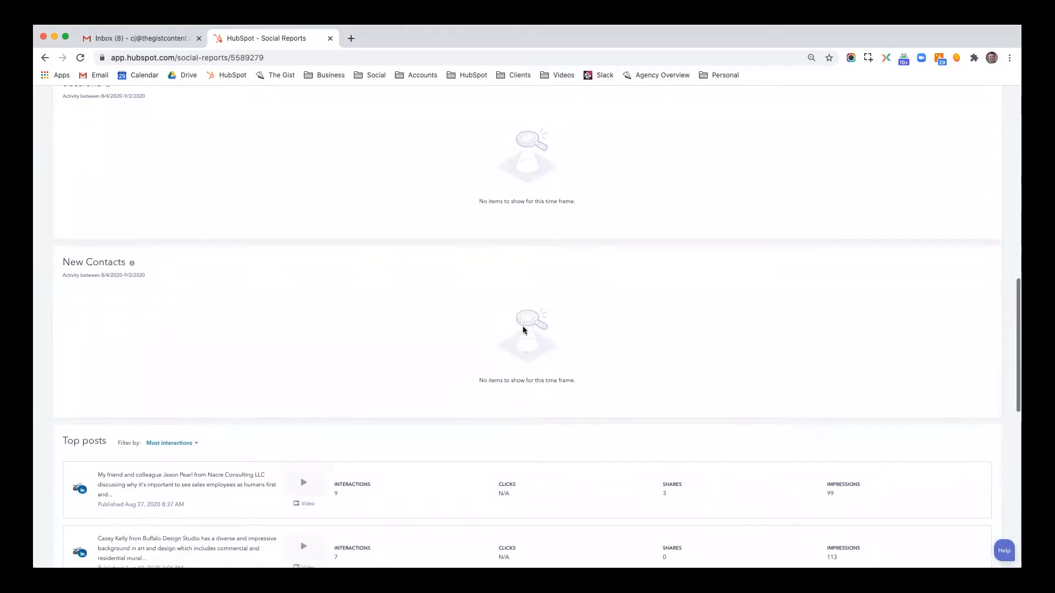
pyautogui.scroll(-3)
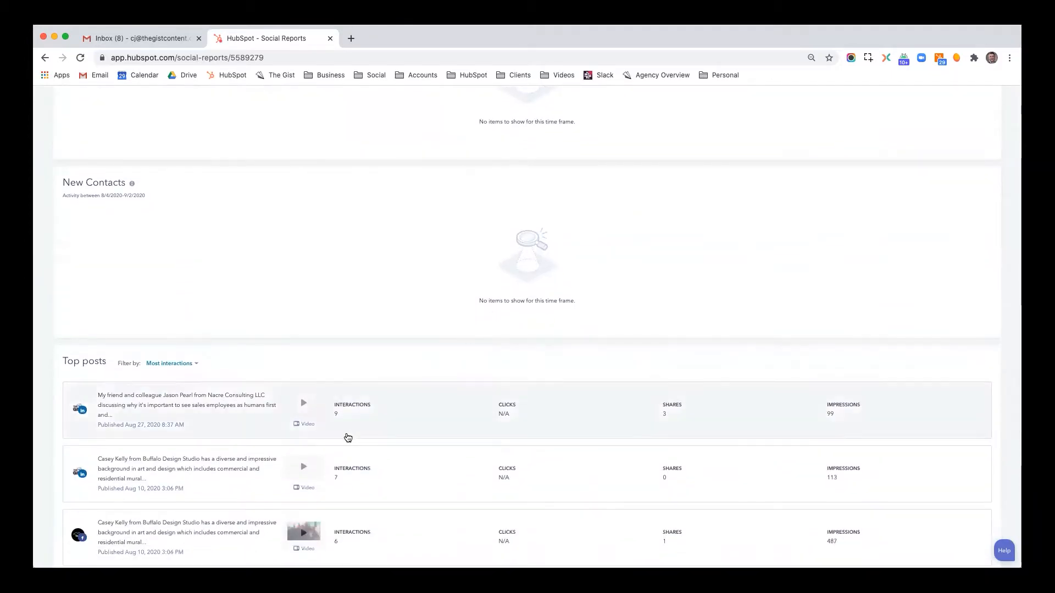
pyautogui.moveTo(422, 426)
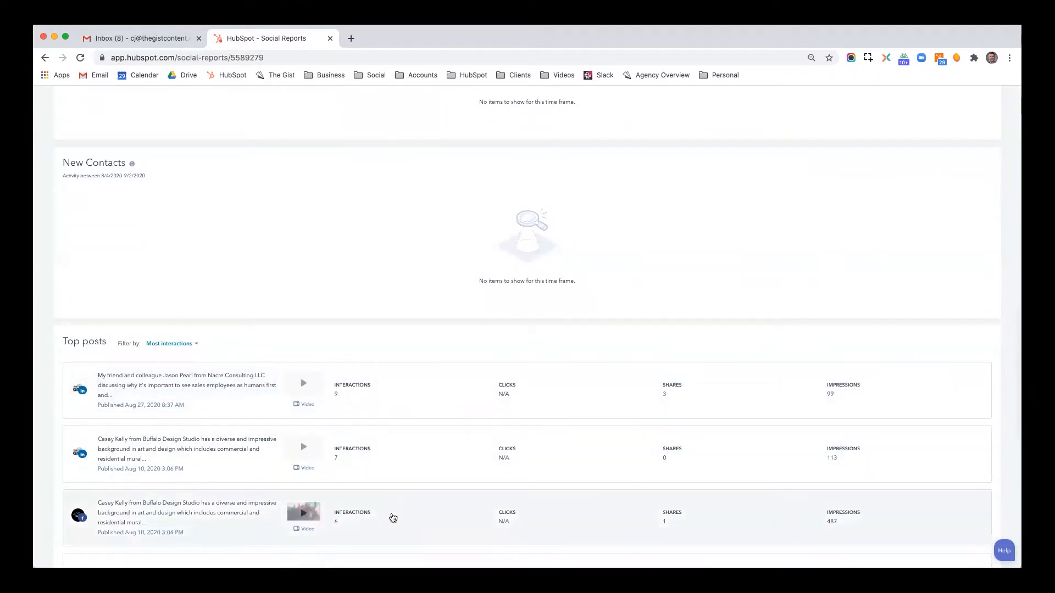
pyautogui.moveTo(850, 526)
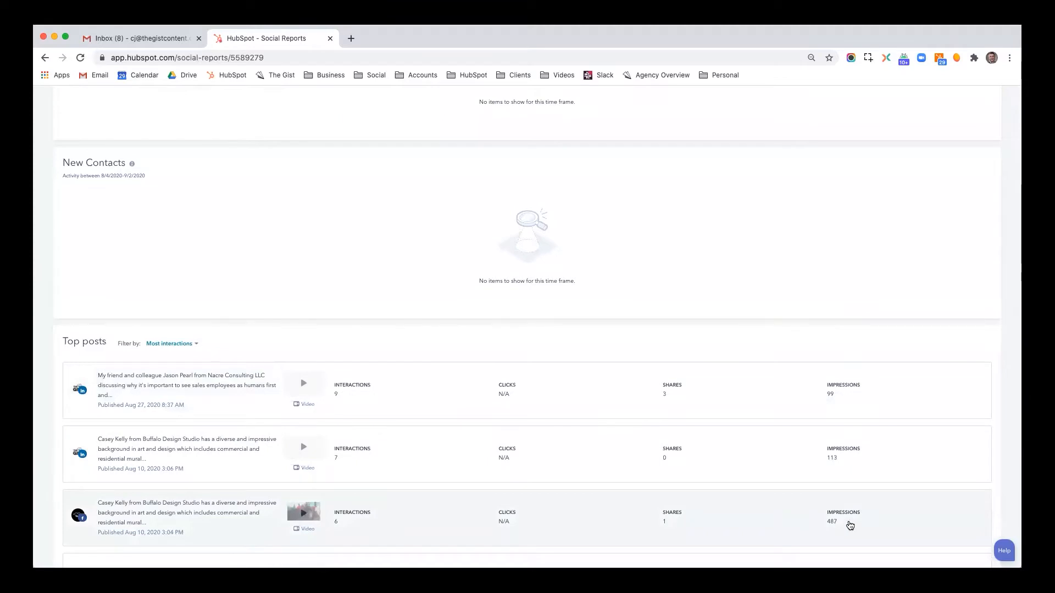
pyautogui.moveTo(518, 495)
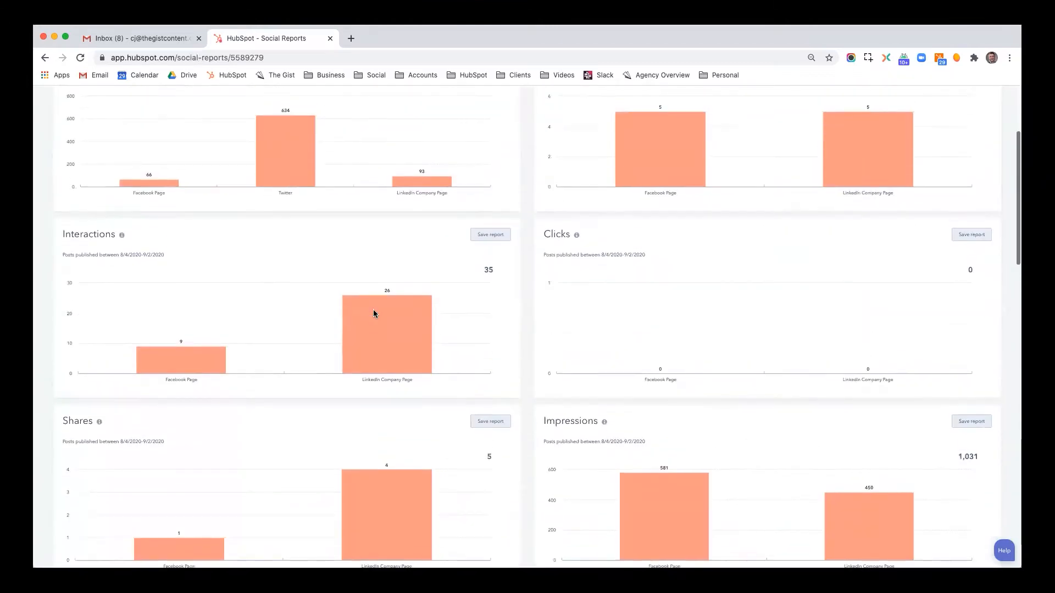
pyautogui.scroll(-3)
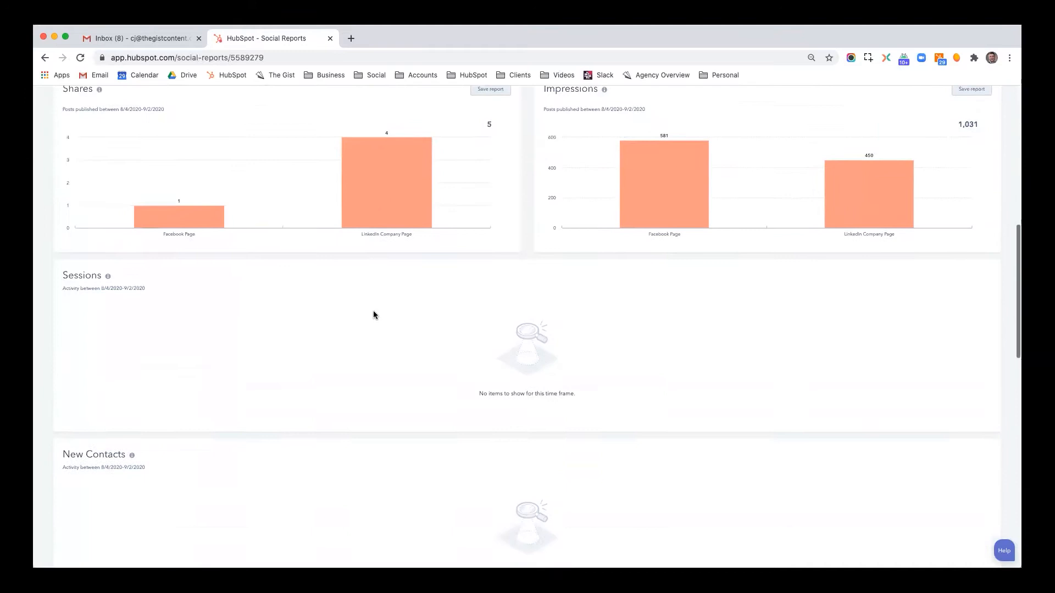
pyautogui.scroll(-3)
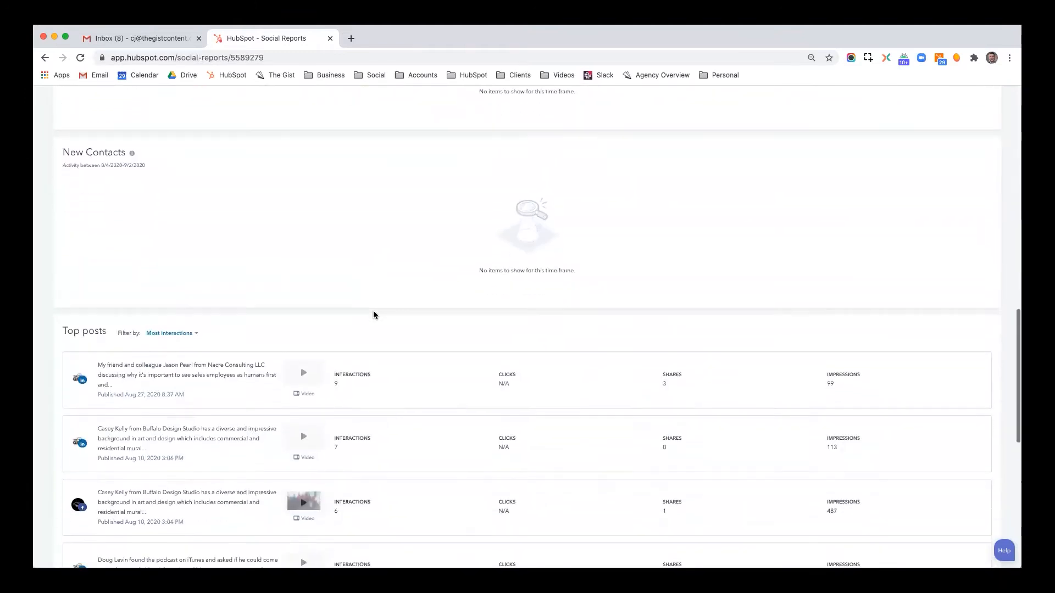
pyautogui.scroll(-3)
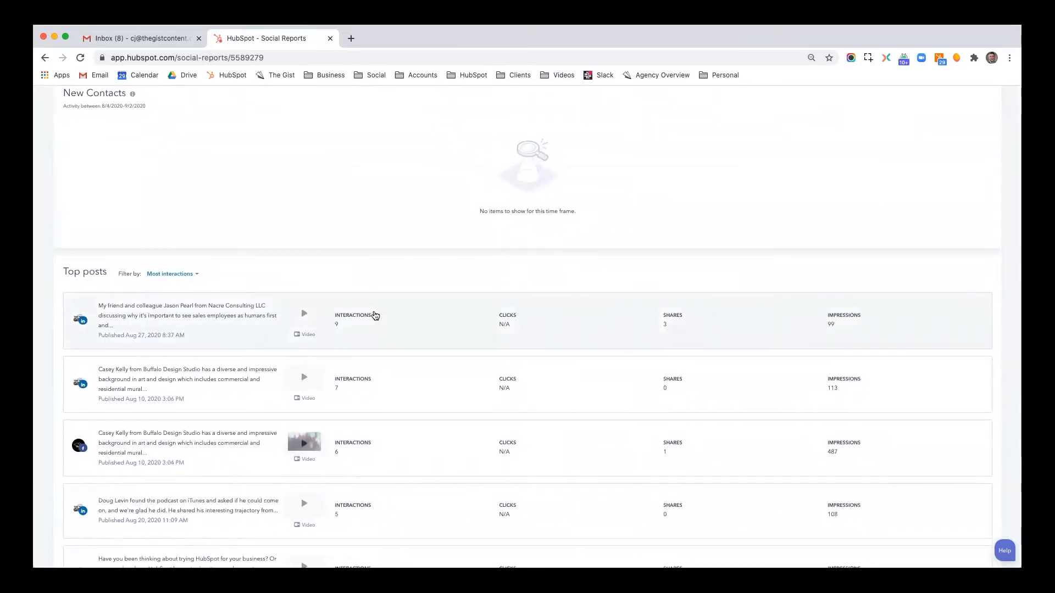
pyautogui.moveTo(599, 209)
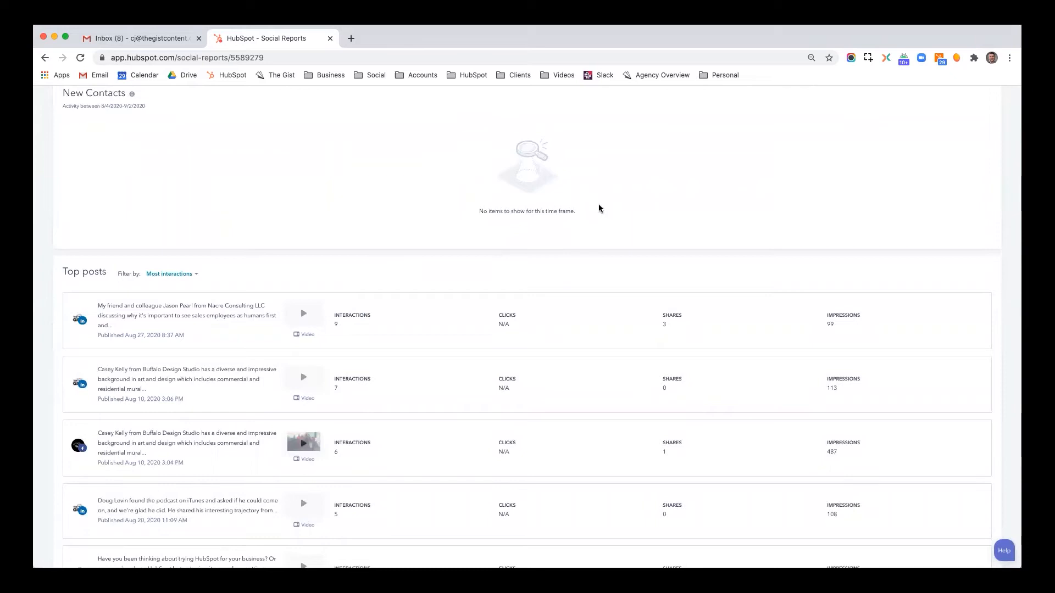